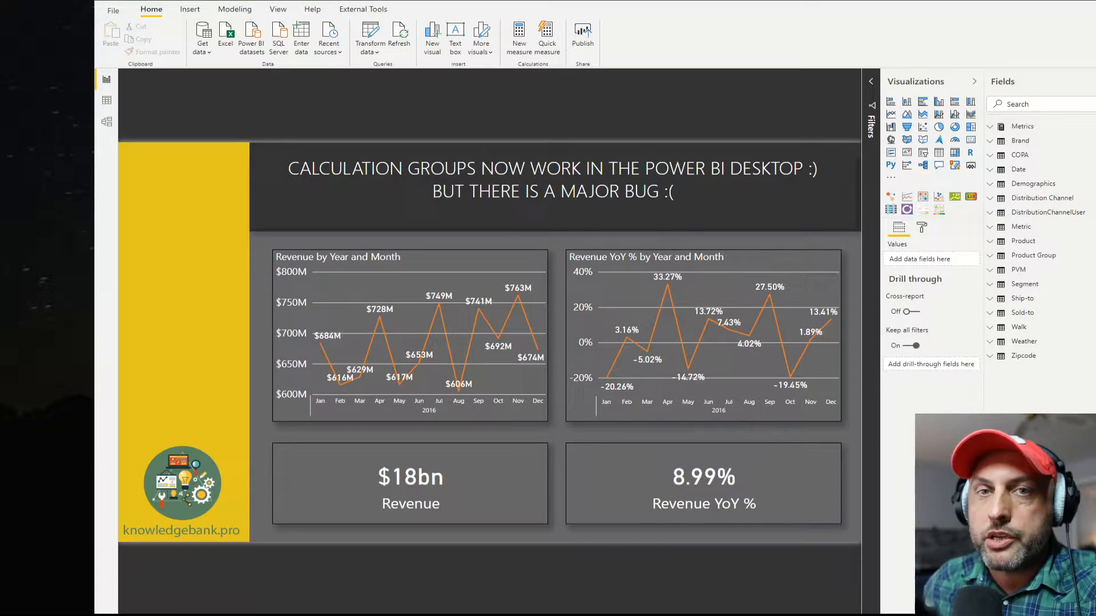
mouse_move(857, 170)
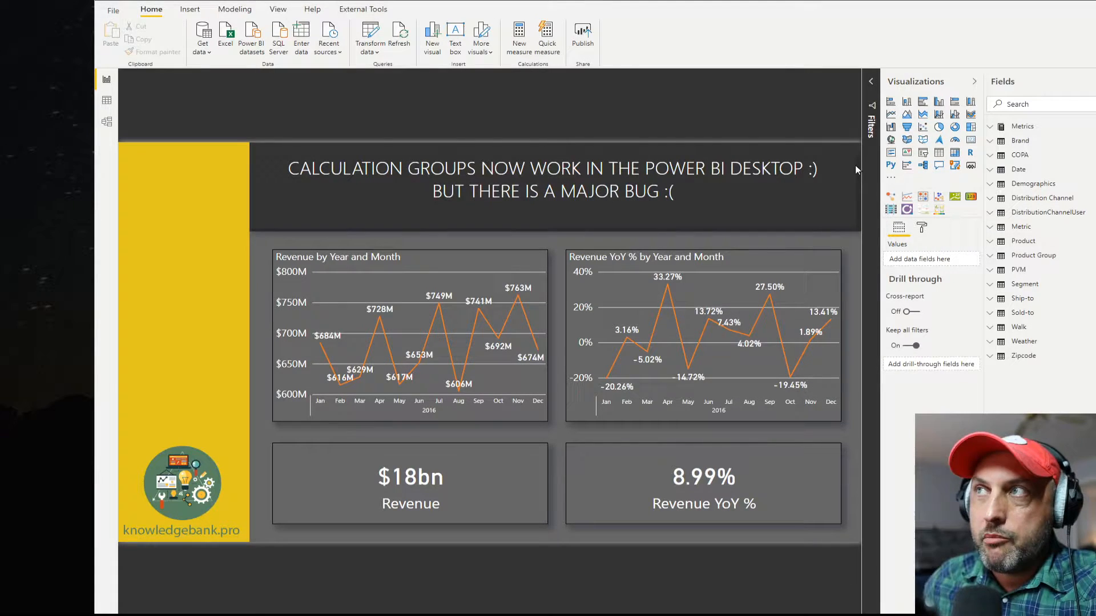
mouse_move(400, 3)
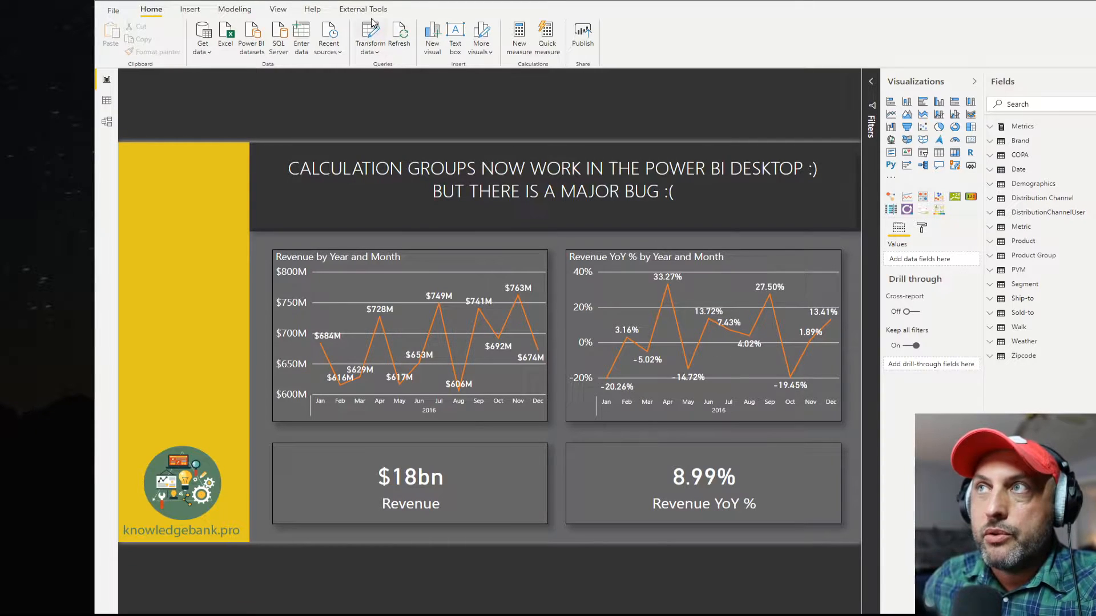
Show the External Tools list offering ALM Toolkit, DAX Studio and Tabular Editor
click(362, 9)
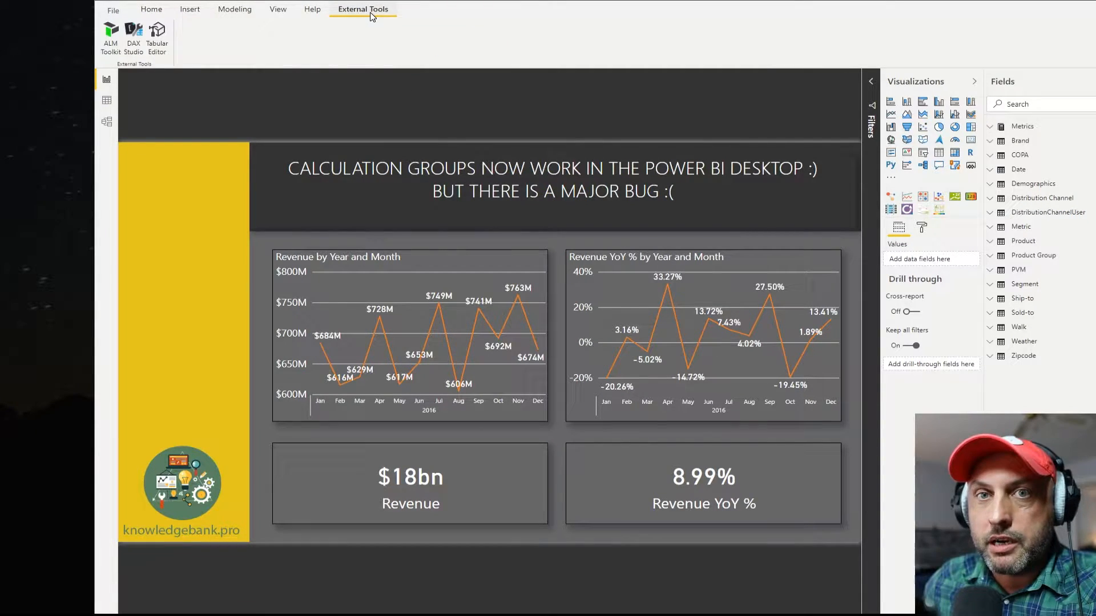
mouse_move(369, 45)
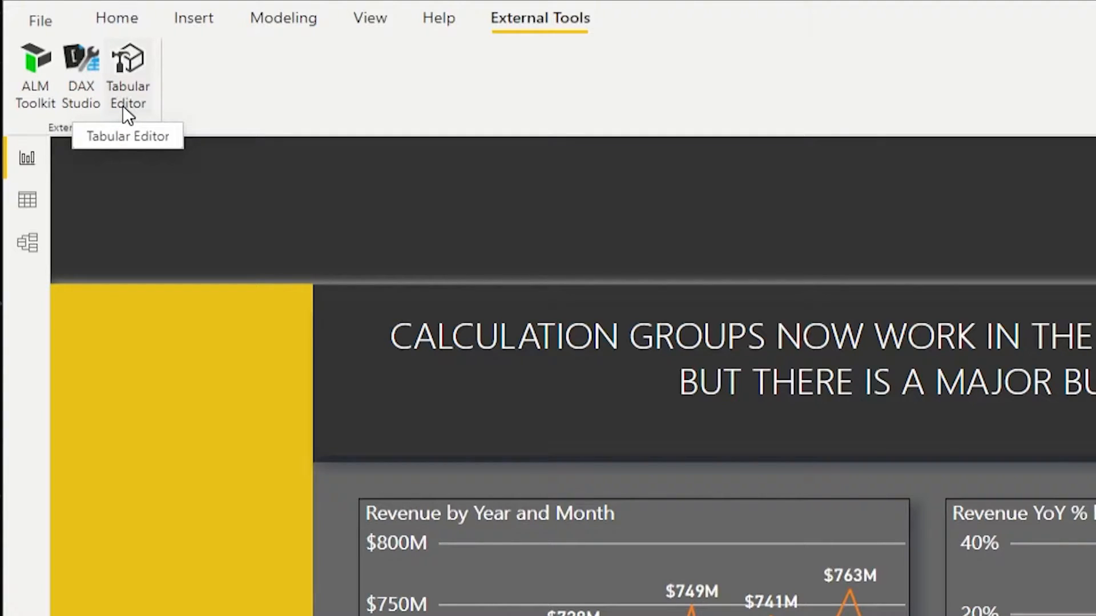
mouse_move(241, 103)
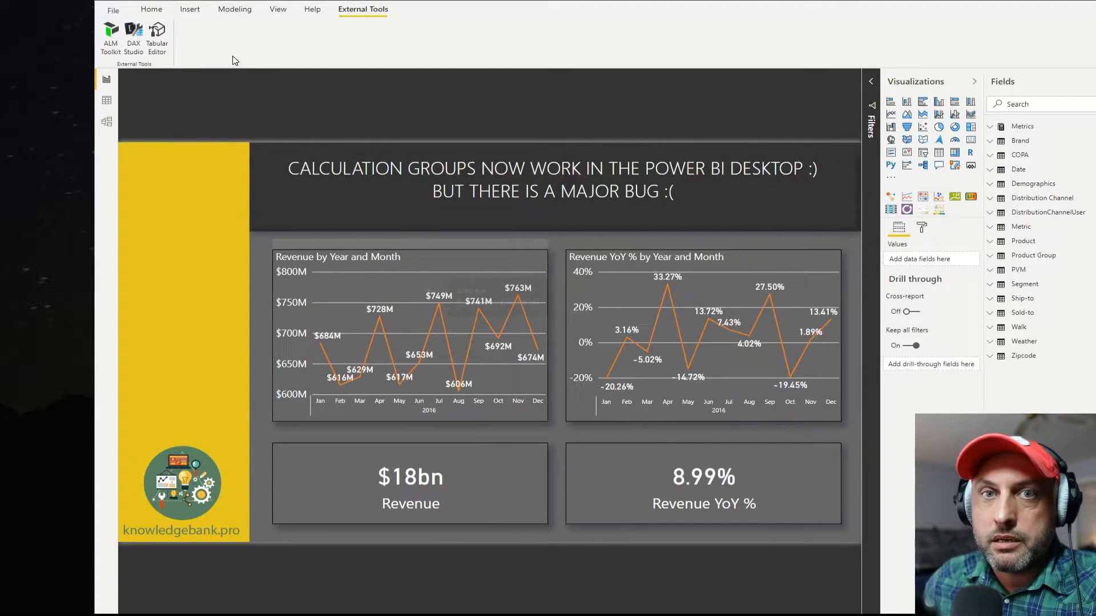
mouse_move(158, 44)
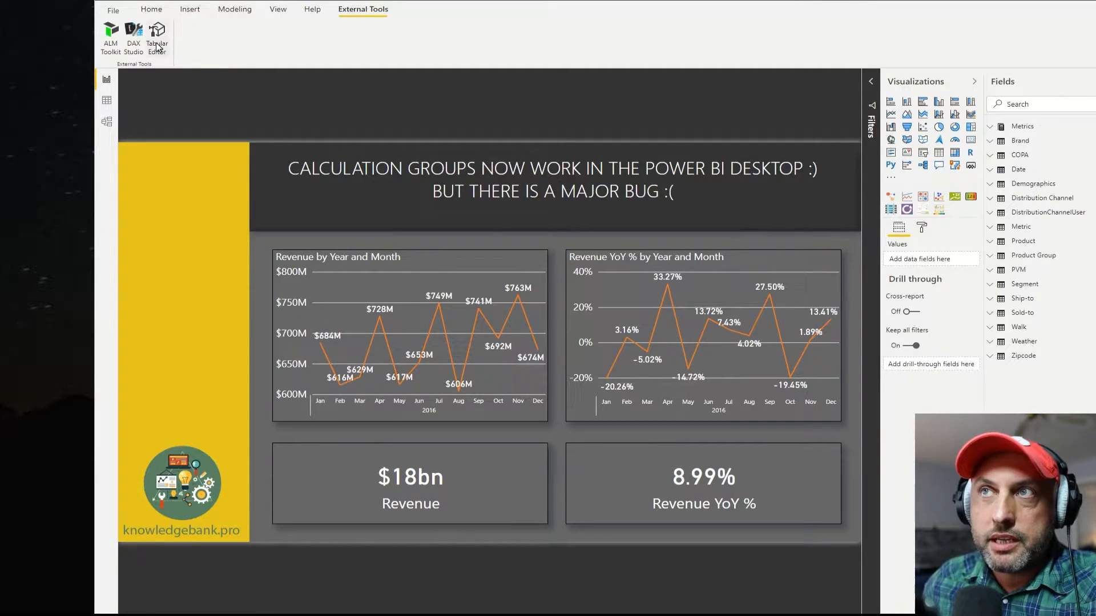
mouse_move(158, 46)
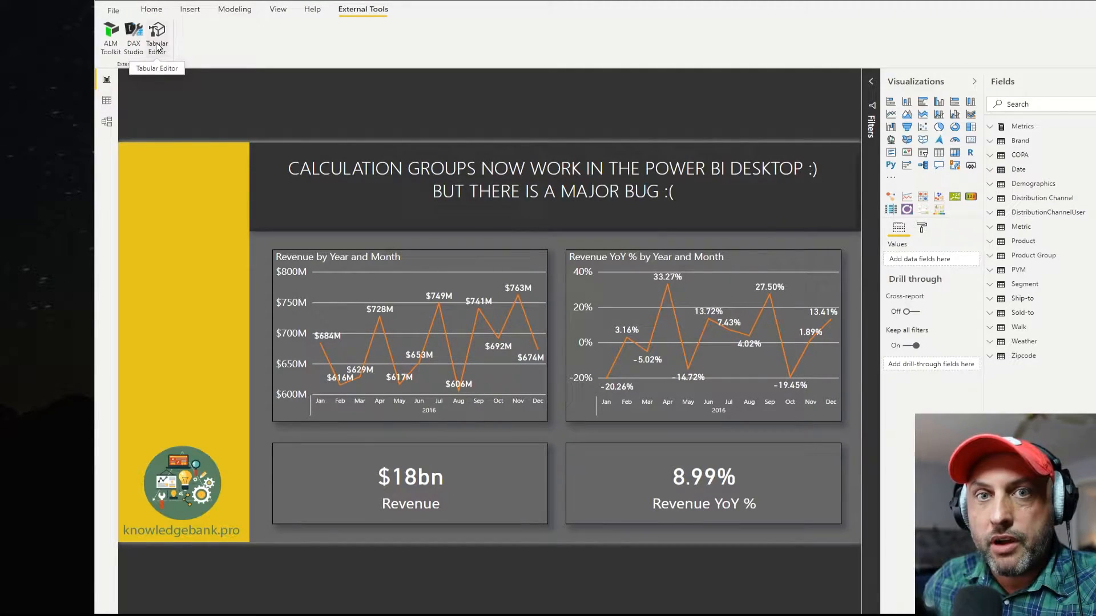
Launch Tabular Editor connected to the open Power BI report's model
click(158, 33)
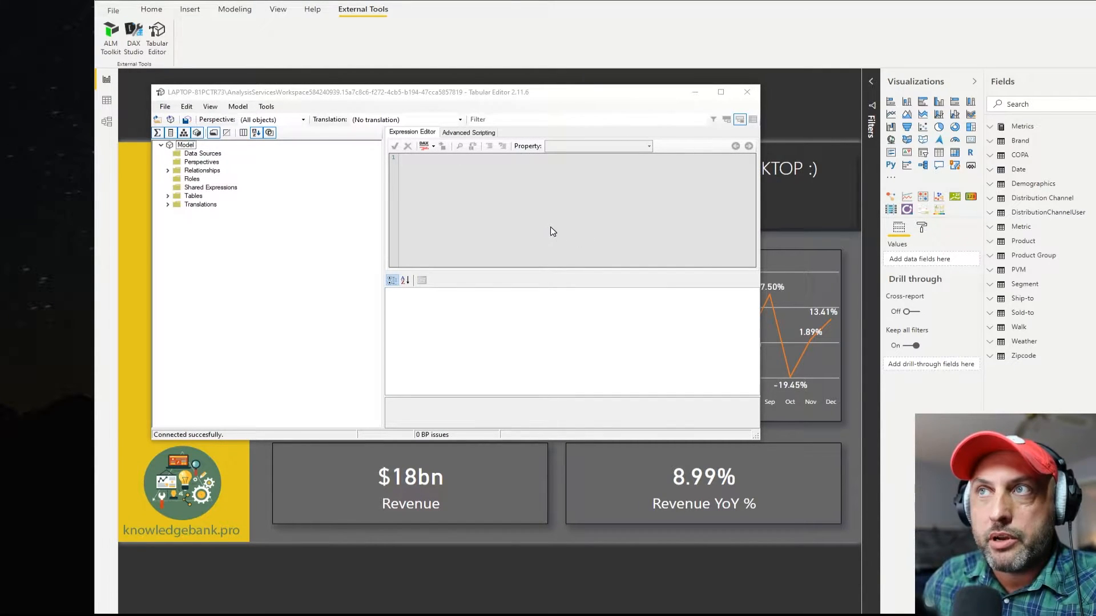
mouse_move(299, 204)
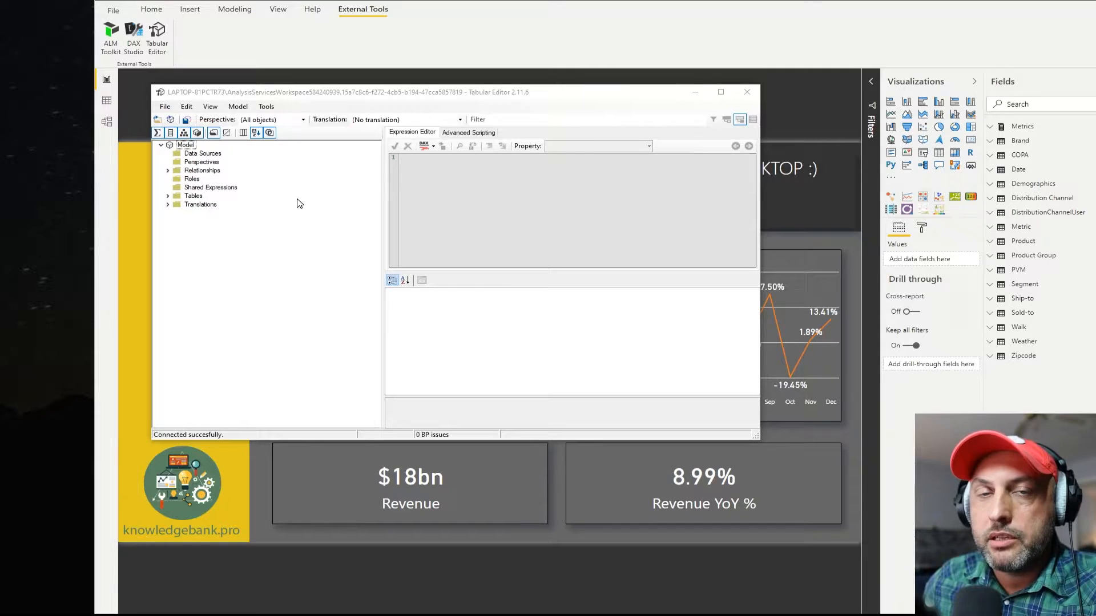
mouse_move(243, 237)
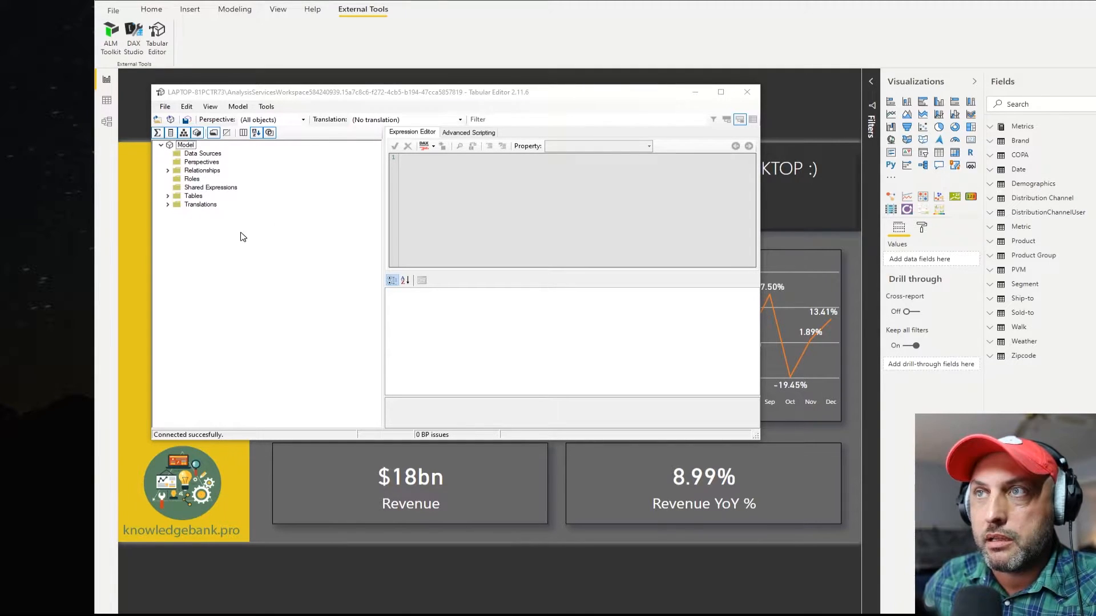
mouse_move(438, 245)
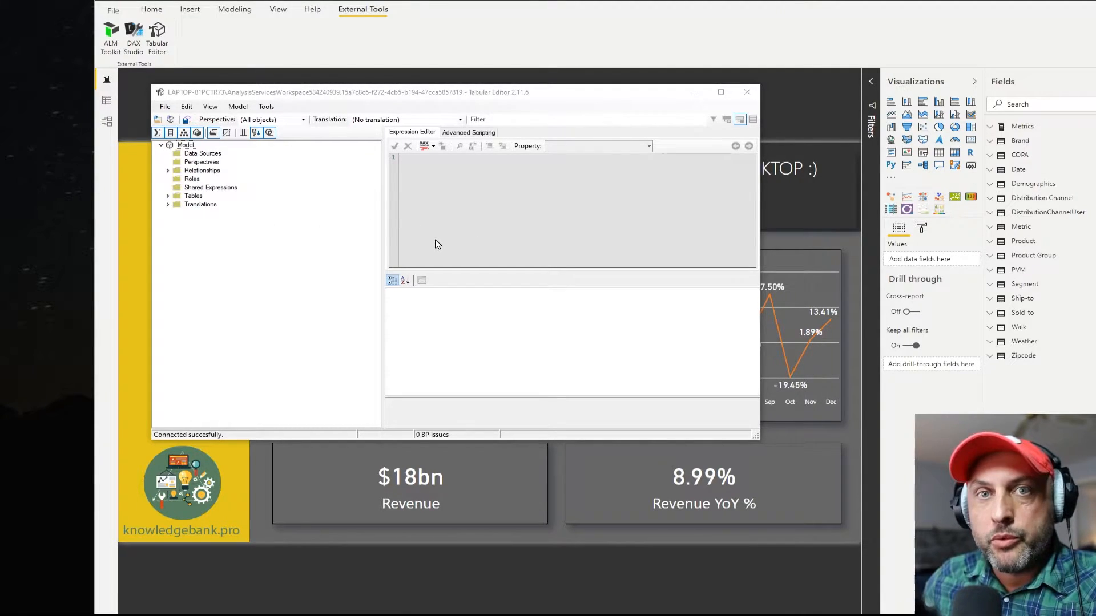
mouse_move(441, 274)
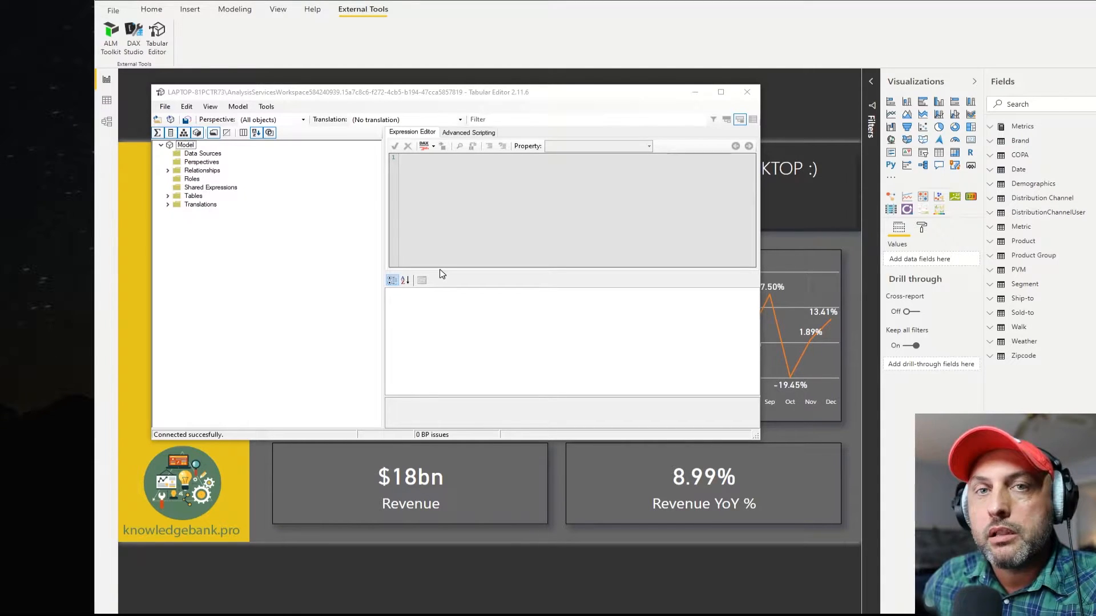
mouse_move(440, 273)
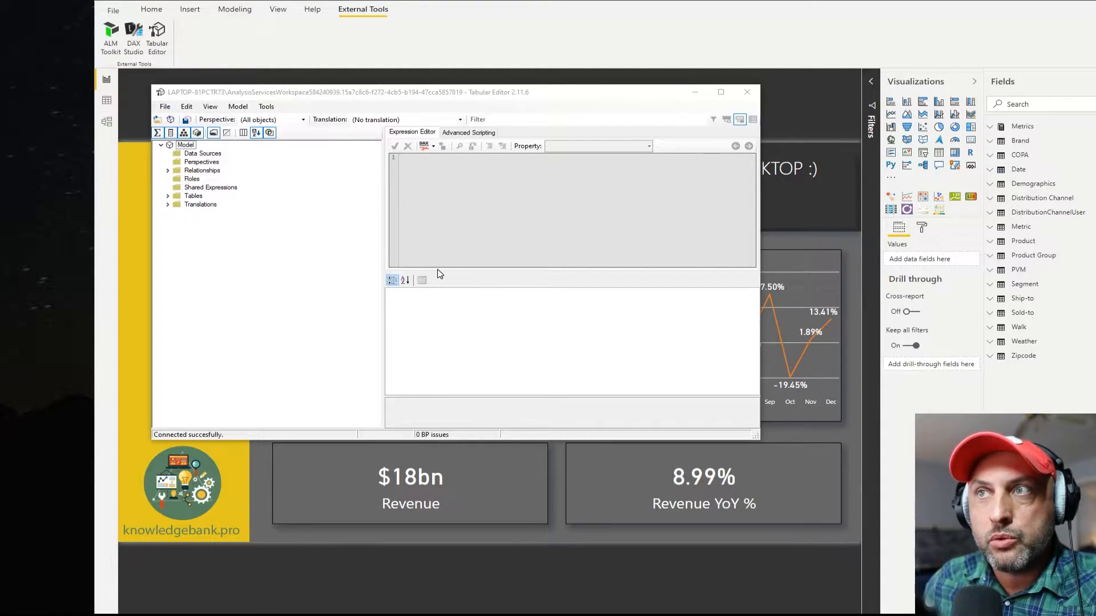
mouse_move(422, 276)
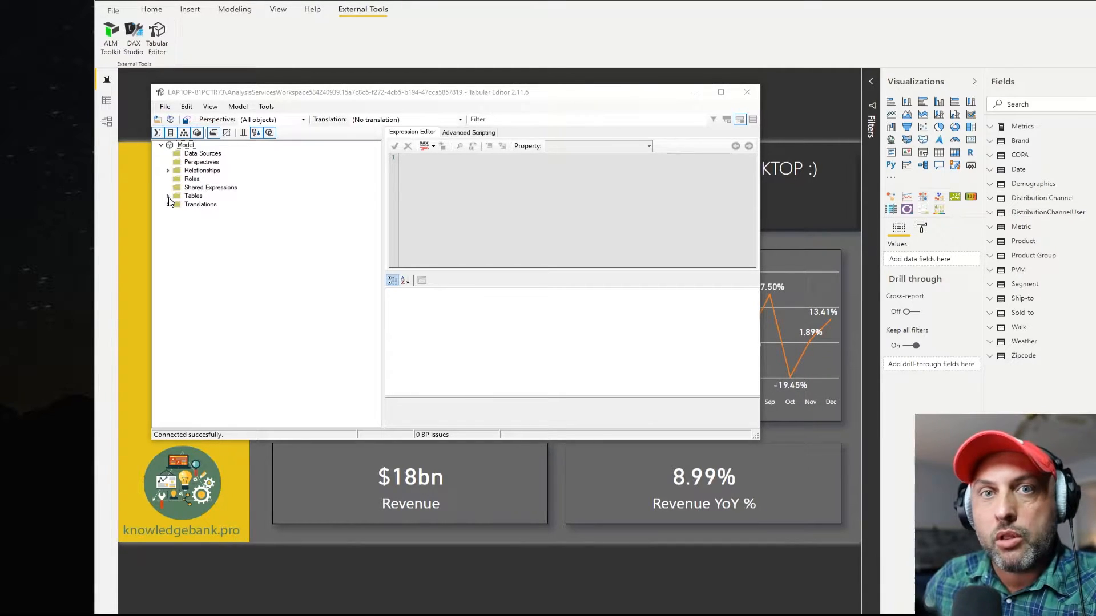
Expand Tables and create a calculation group named 'Time Intelligence'
click(167, 195)
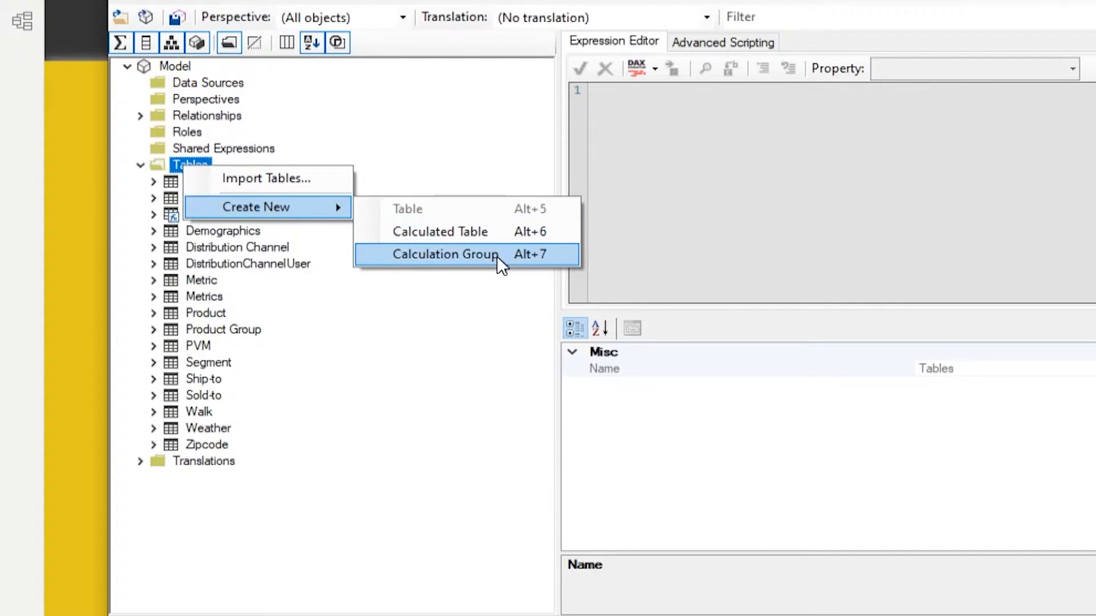
click(445, 254)
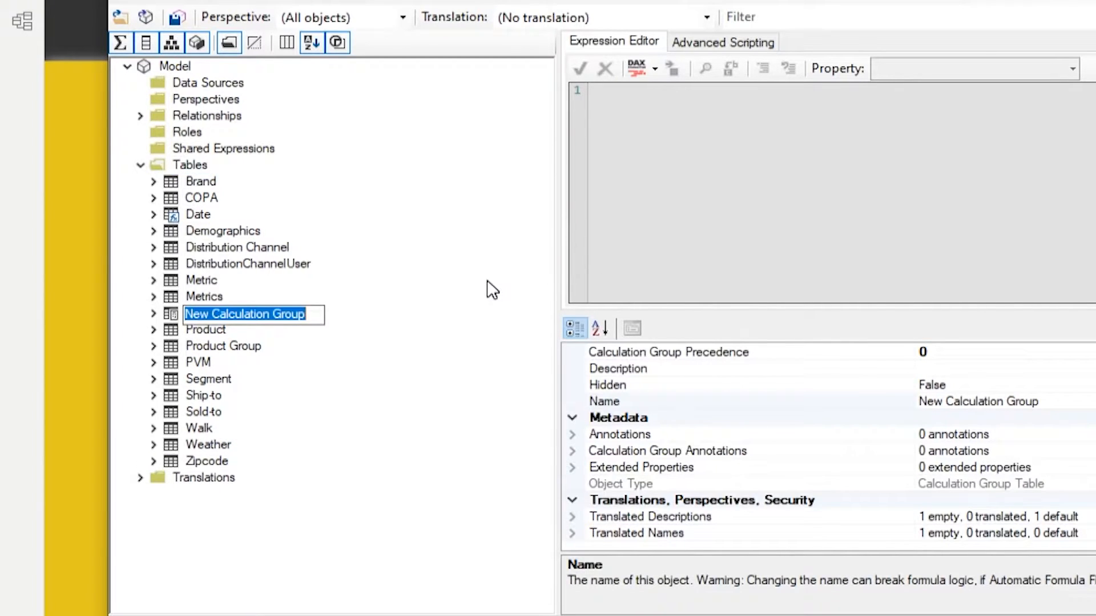
text(Time Intelligence)
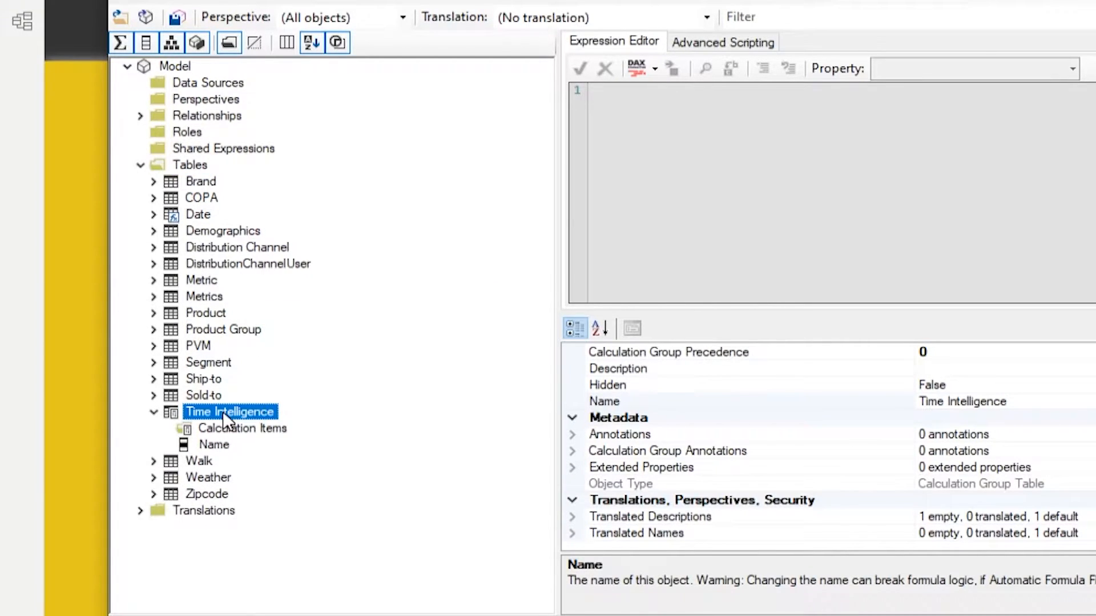
Create a new calculation item named TY under Time Intelligence
right_click(230, 411)
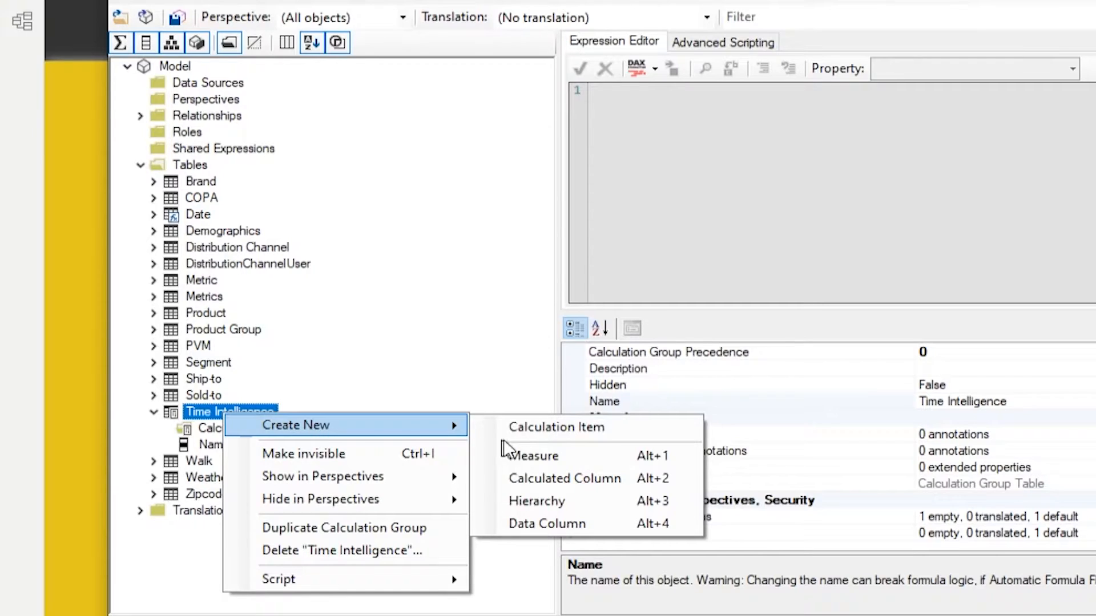
click(556, 428)
text(TY)
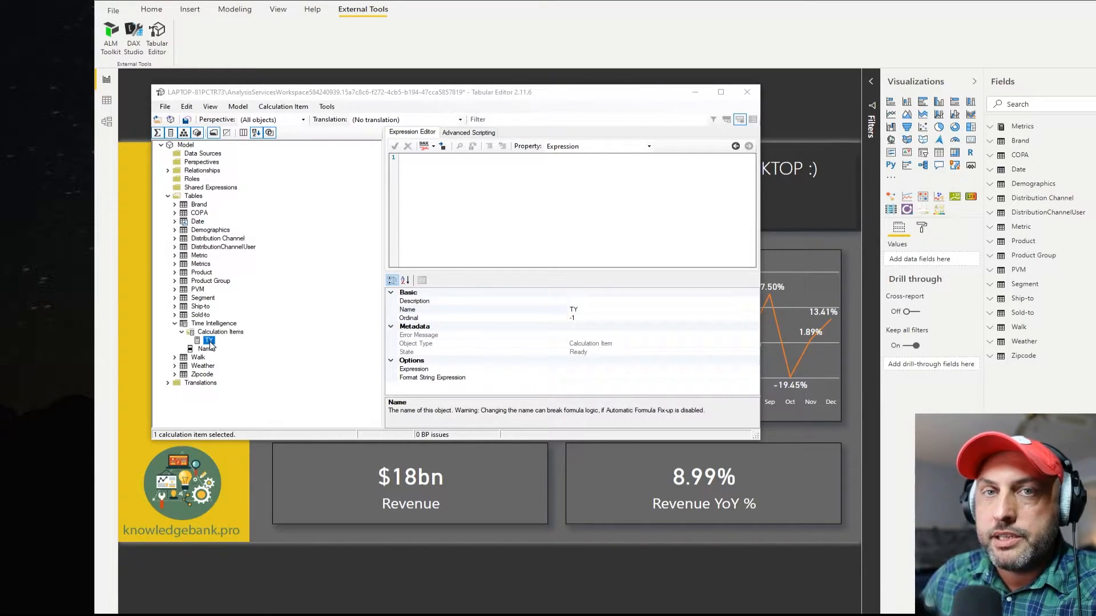
mouse_move(365, 319)
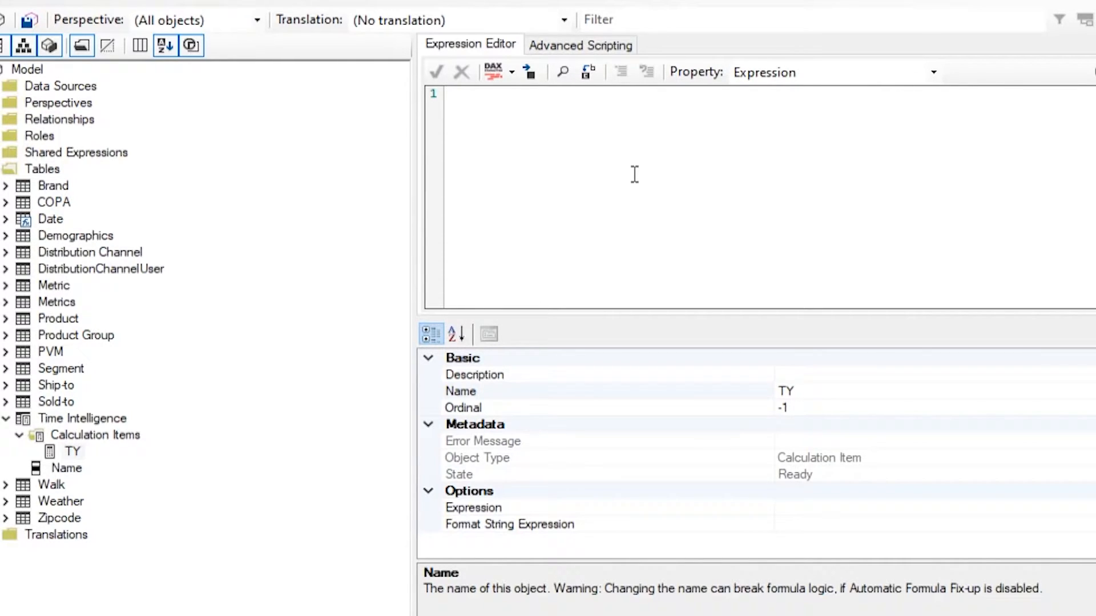
Enter SELECTEDMEASURE() as the TY item's expression
text(SELECTEDMEASURE())
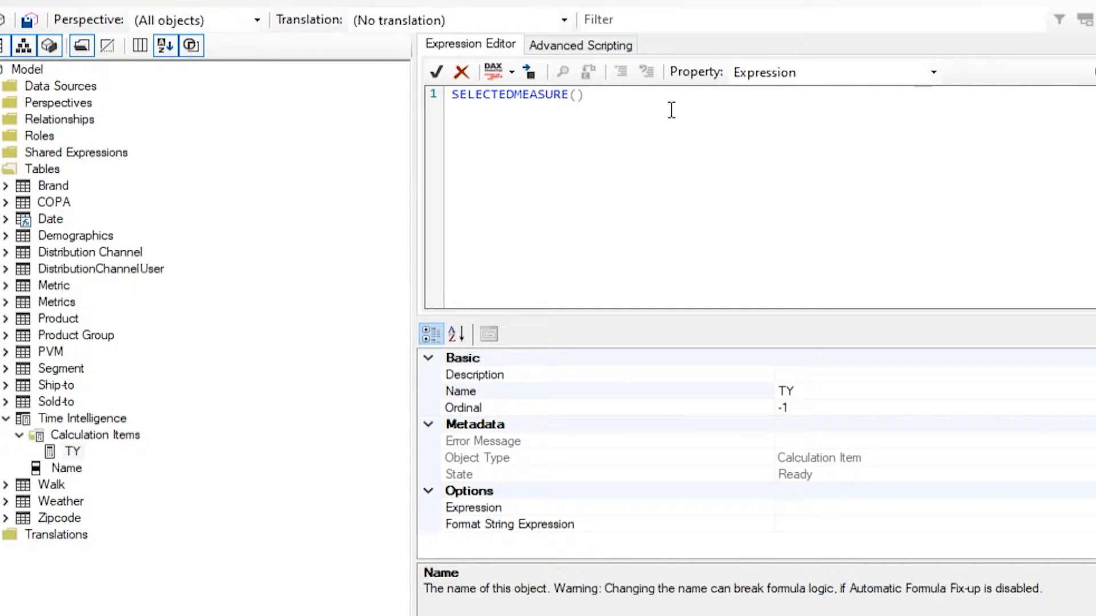
mouse_move(335, 388)
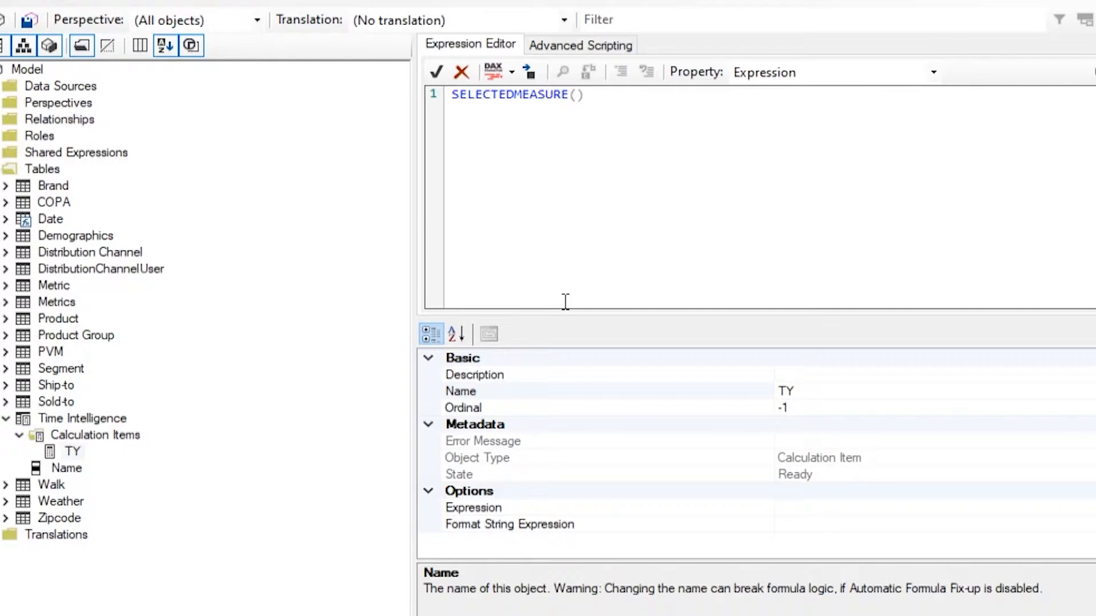
Add calculation item PY with CALCULATE(SELECTEDMEASURE(), SAMEPERIODLASTYEAR('Date'[Date]))
click(73, 451)
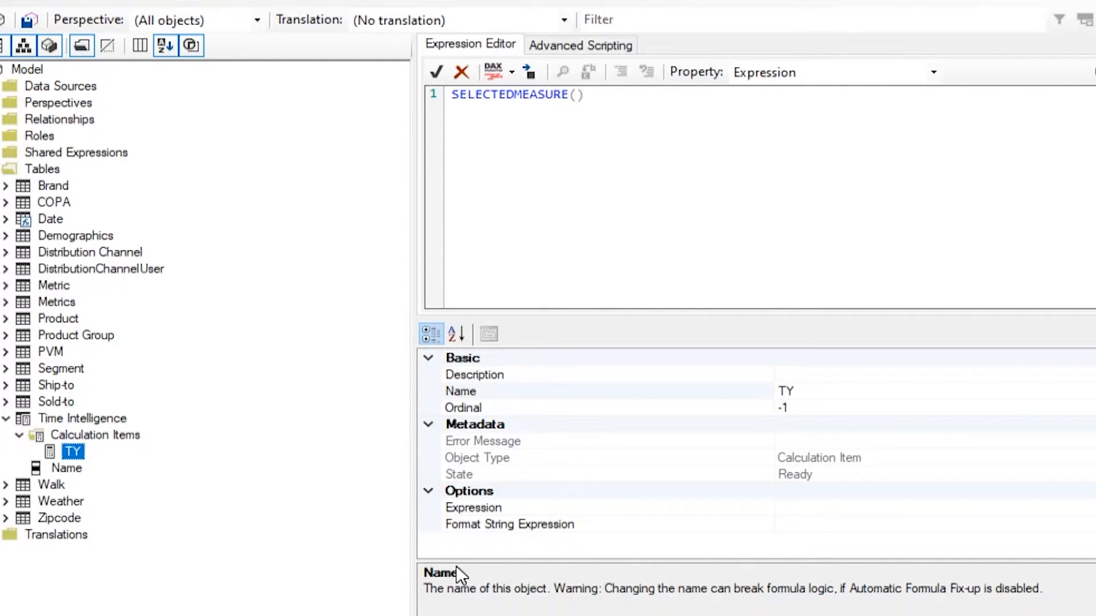
mouse_move(91, 460)
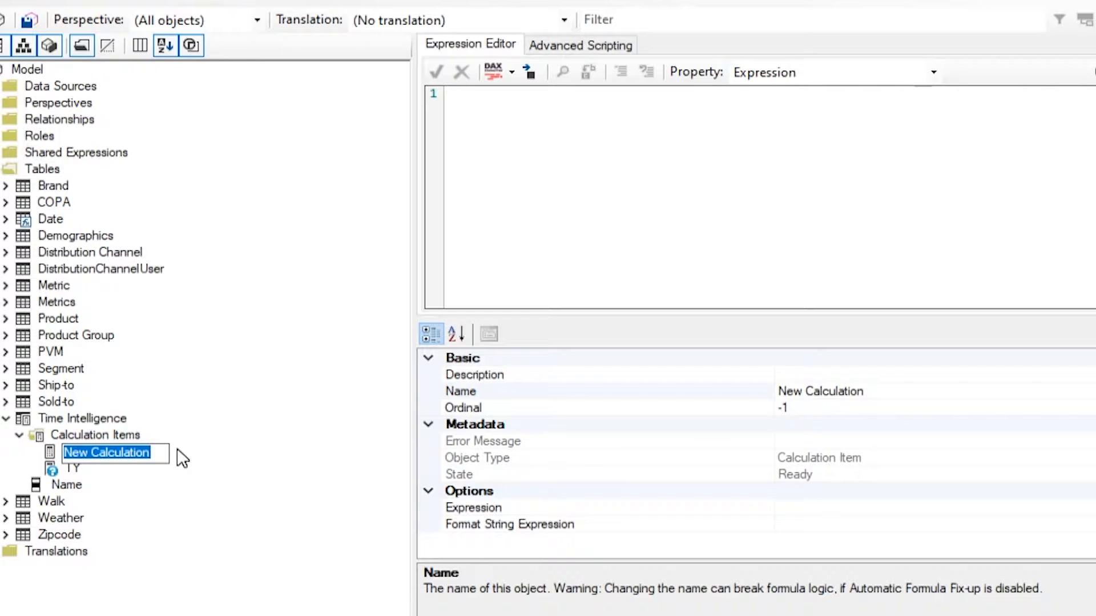
text(py)
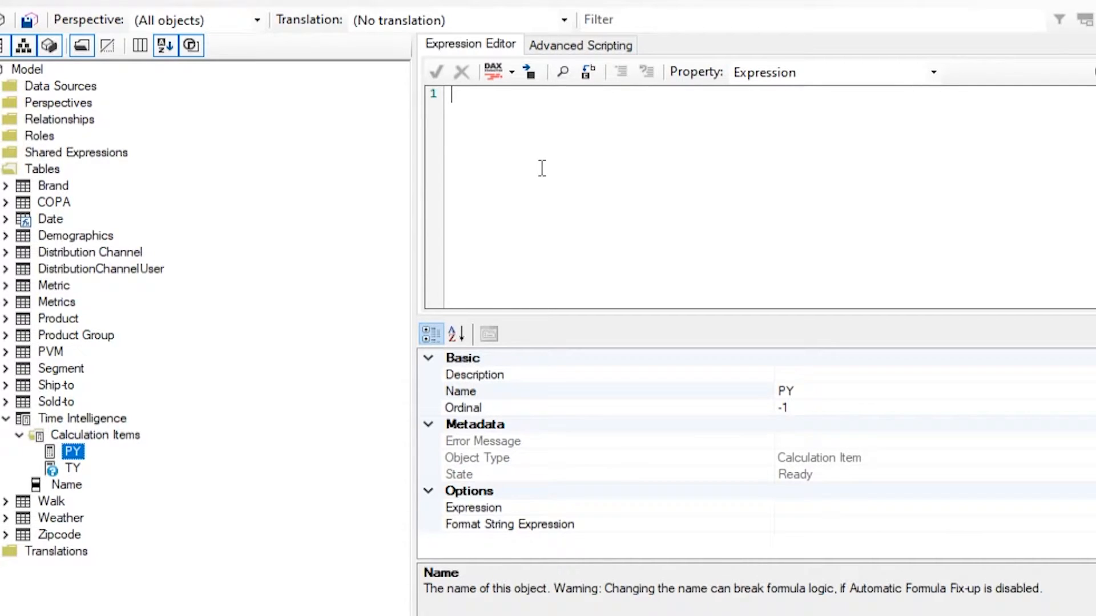
mouse_move(634, 250)
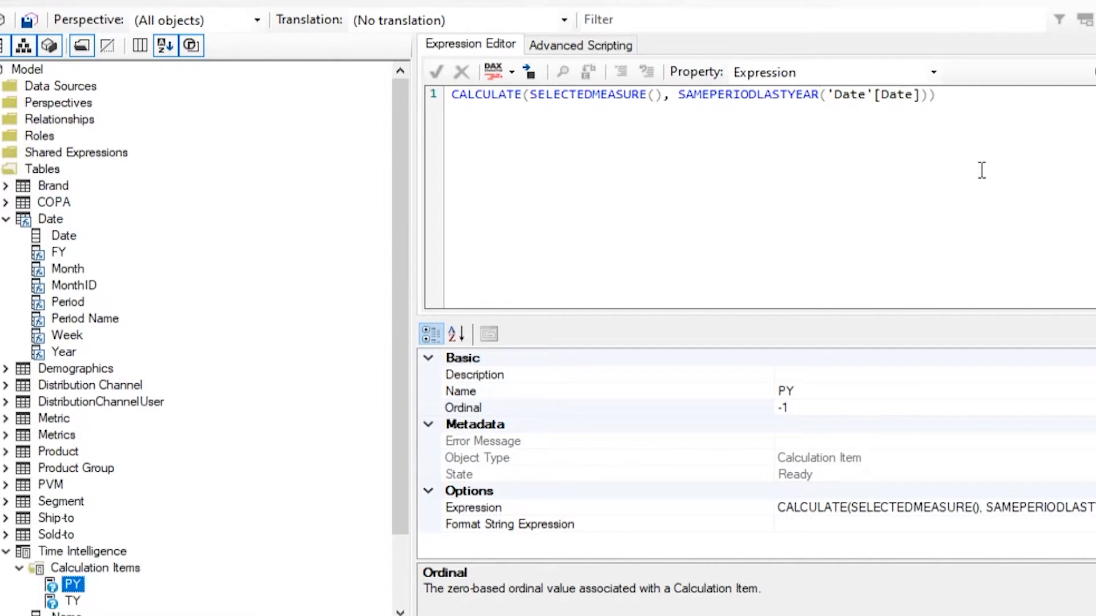
mouse_move(530, 223)
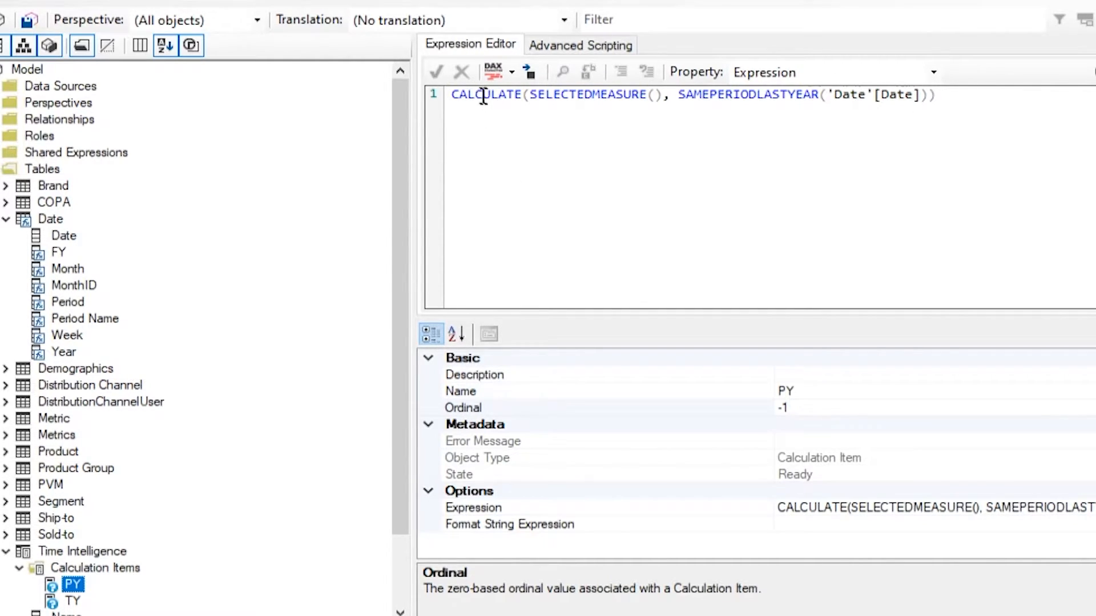
double_click(484, 94)
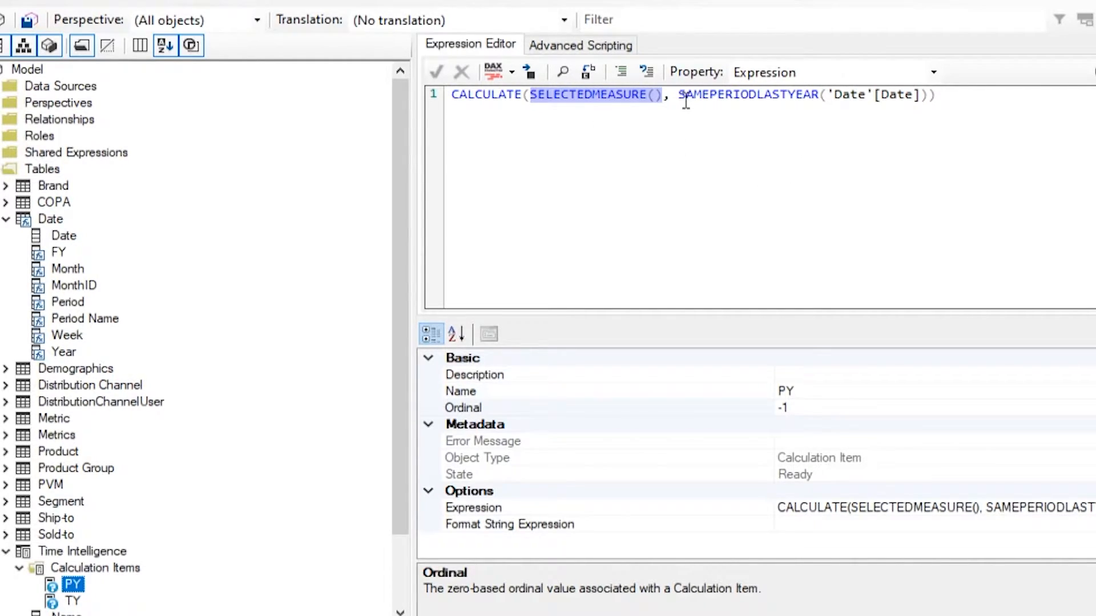
click(865, 95)
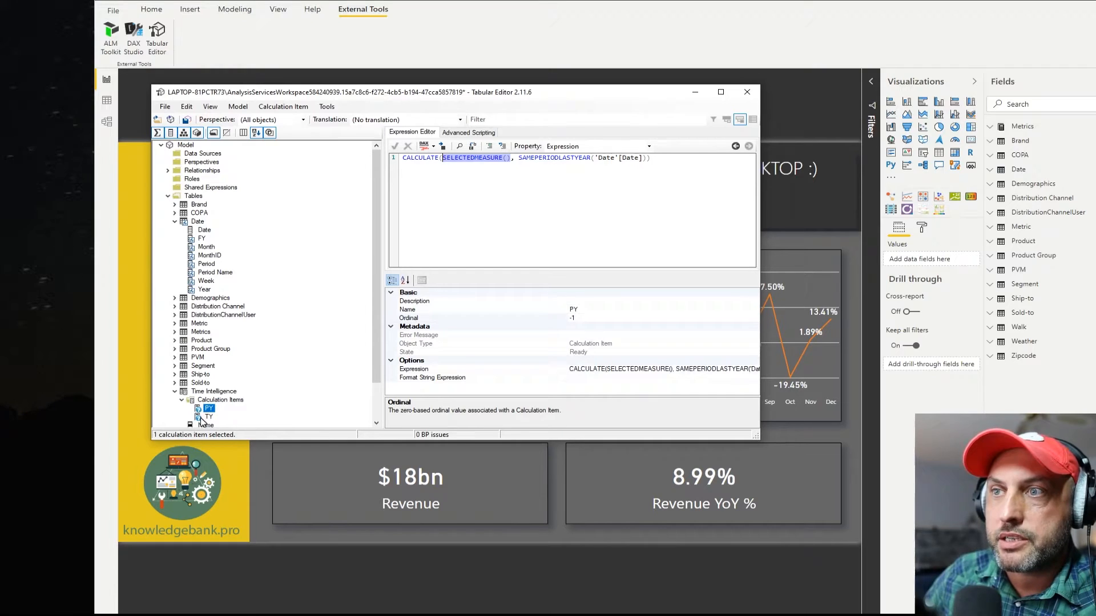
mouse_move(1004, 356)
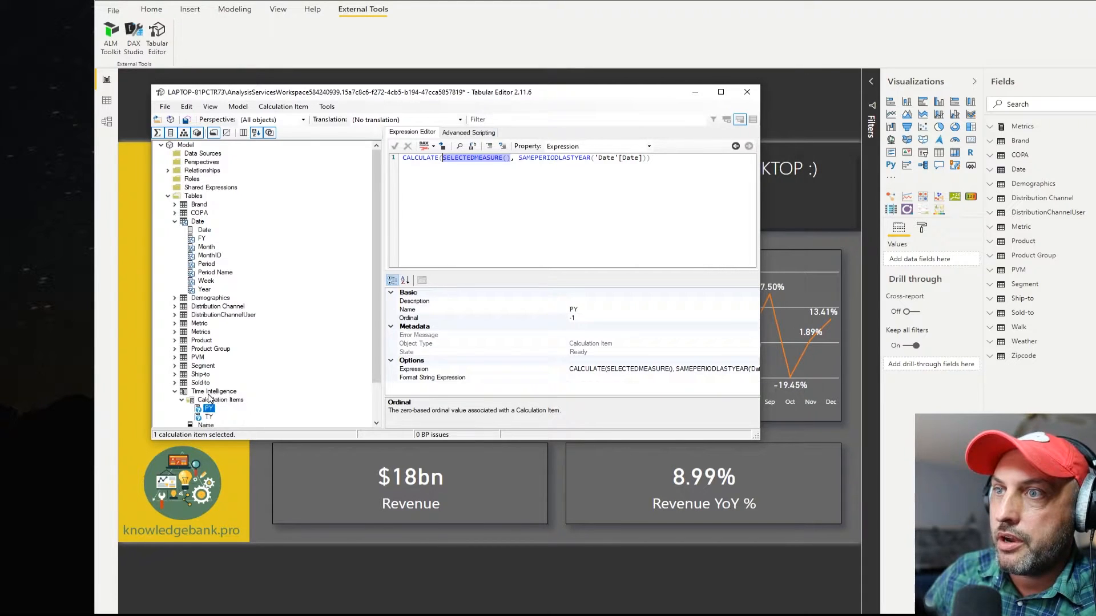
mouse_move(1049, 172)
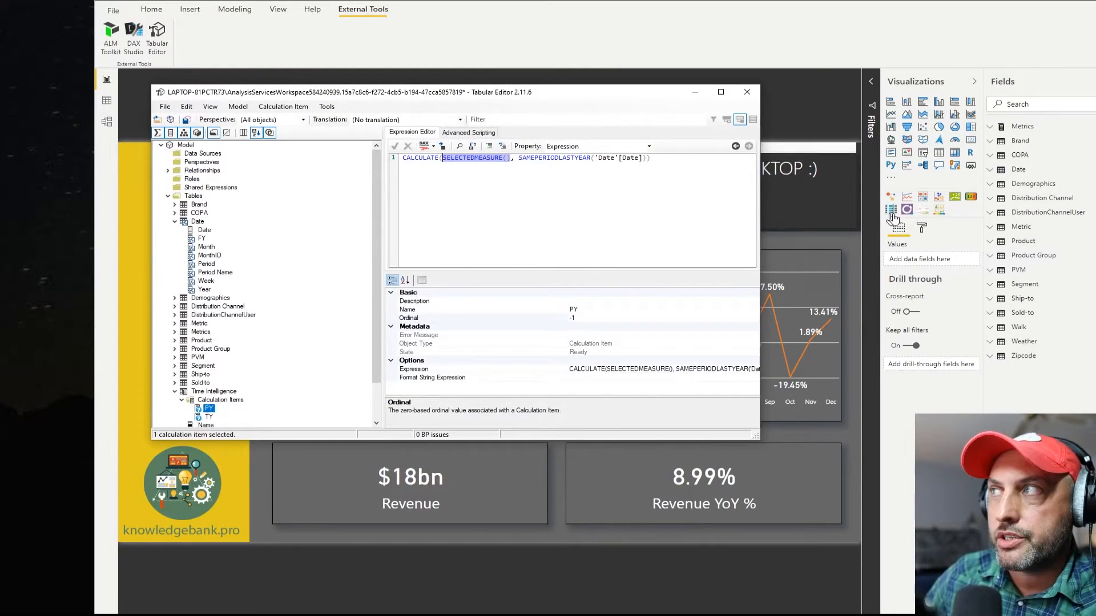
mouse_move(272, 234)
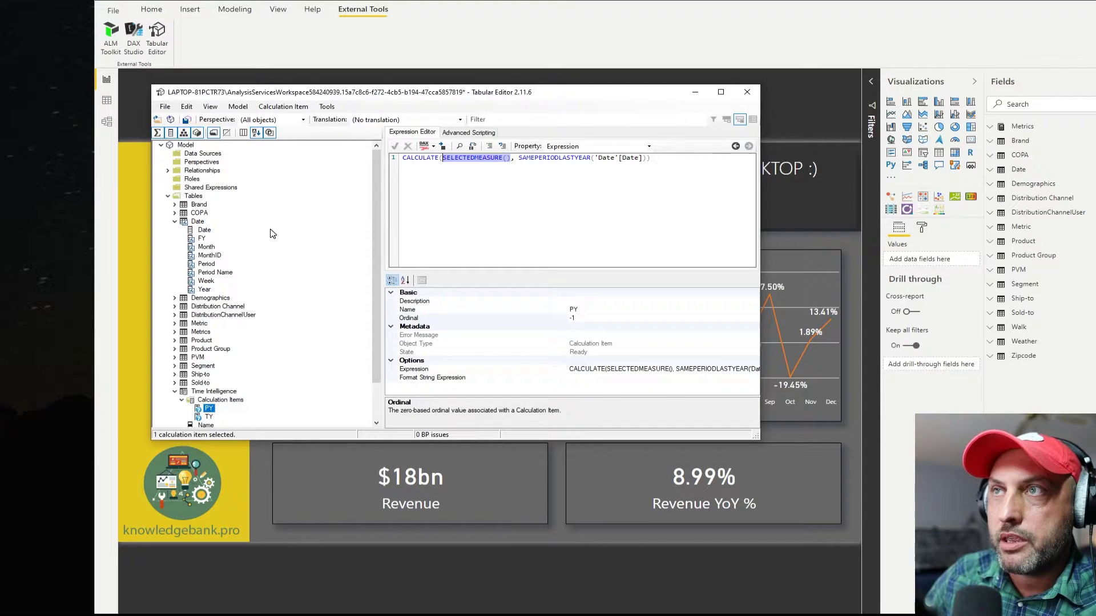
mouse_move(186, 120)
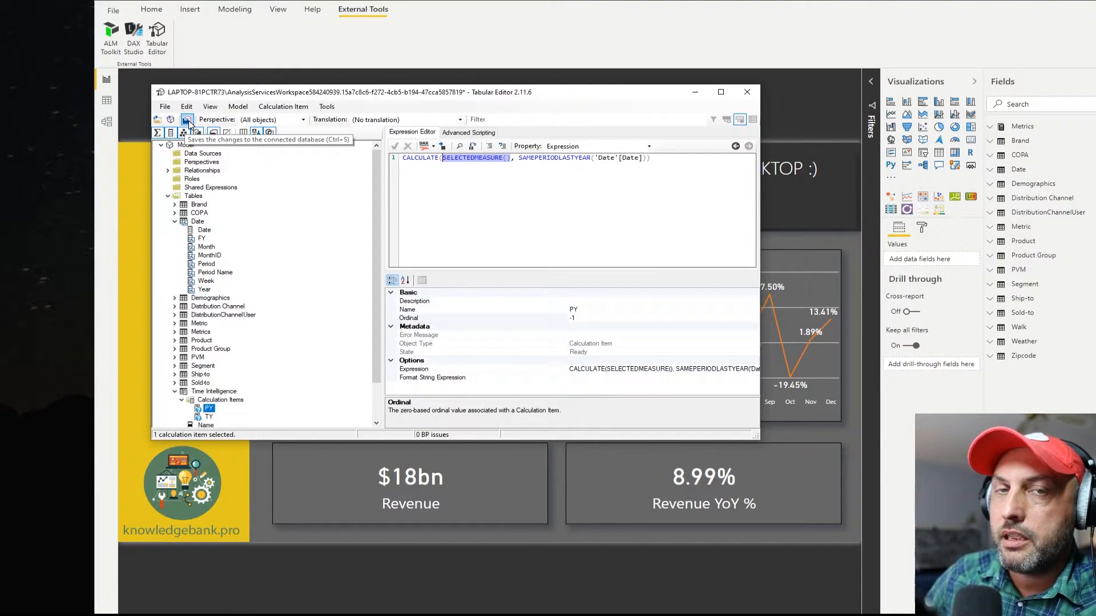
Save the calculation group changes to the model and return to the Power BI report
click(187, 120)
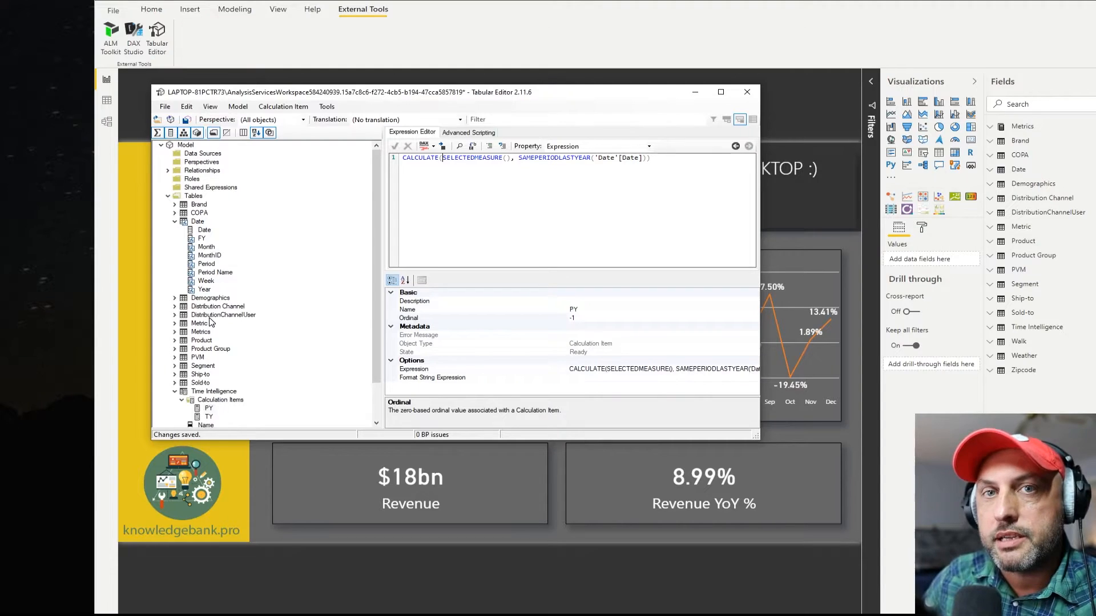
mouse_move(247, 282)
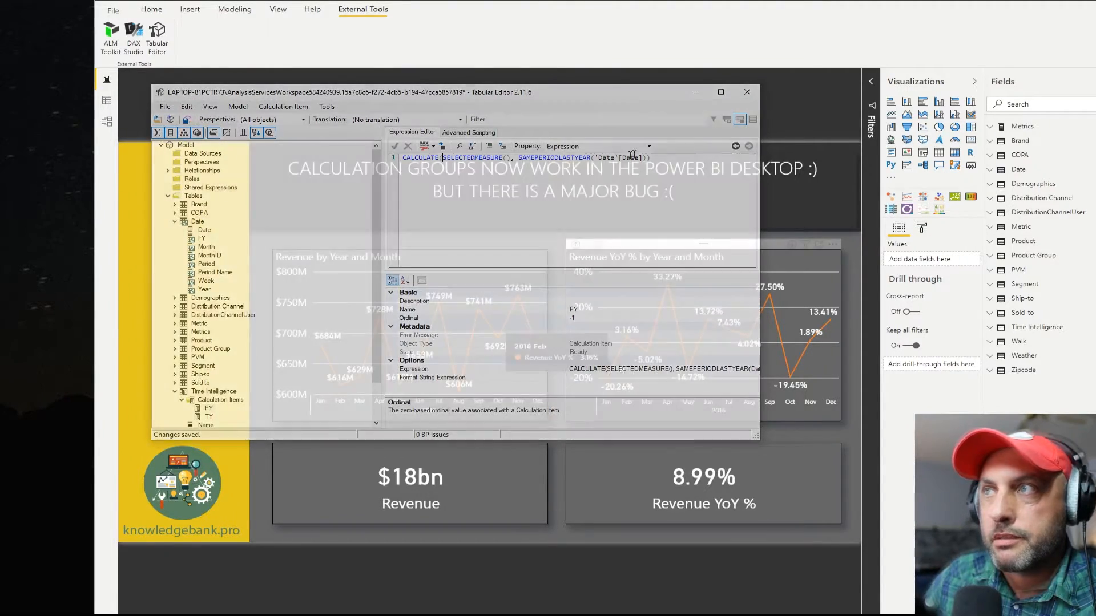
click(747, 92)
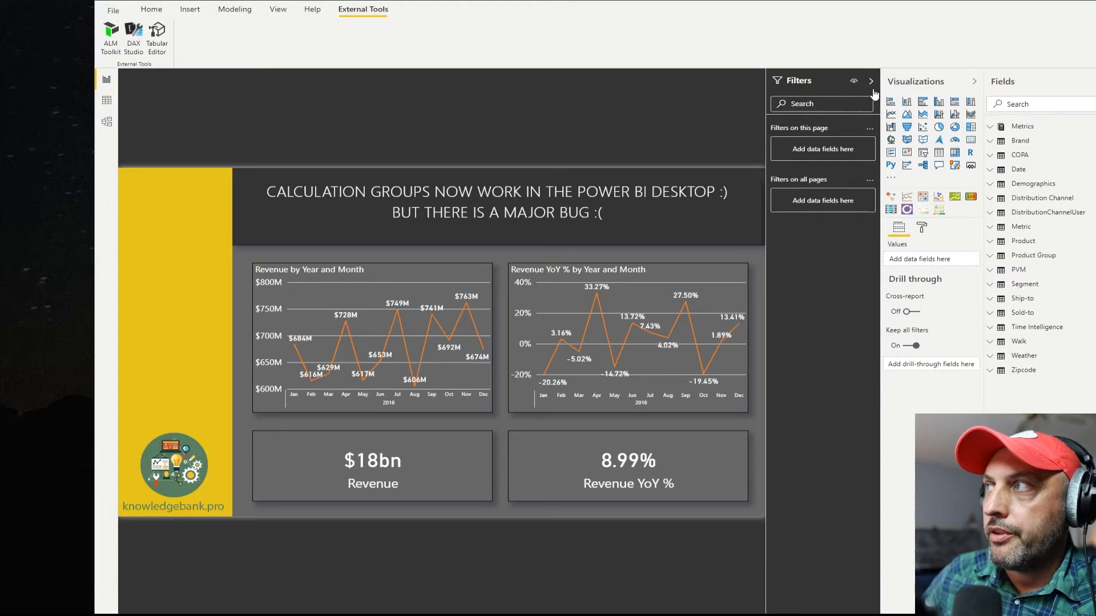
Filter the page to the PY item and show the revenue chart in focus mode
click(1037, 327)
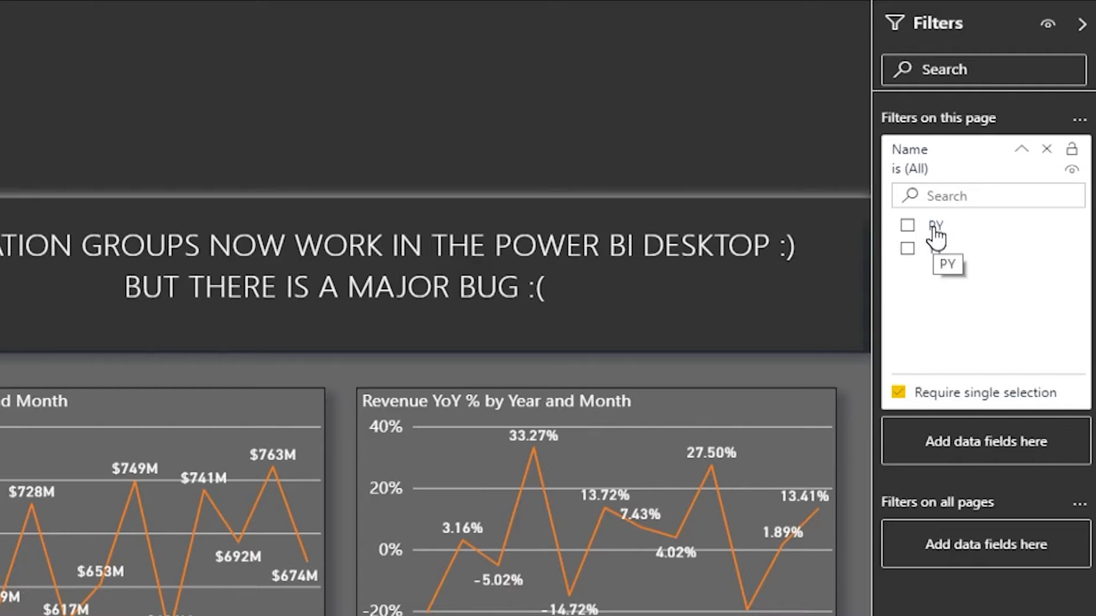
click(907, 226)
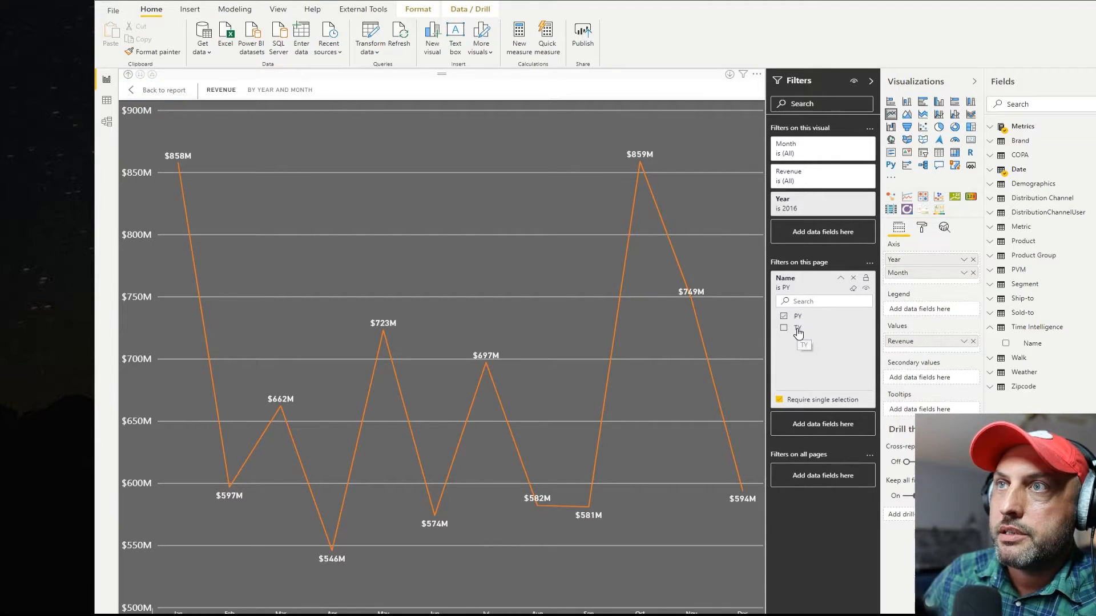
click(783, 327)
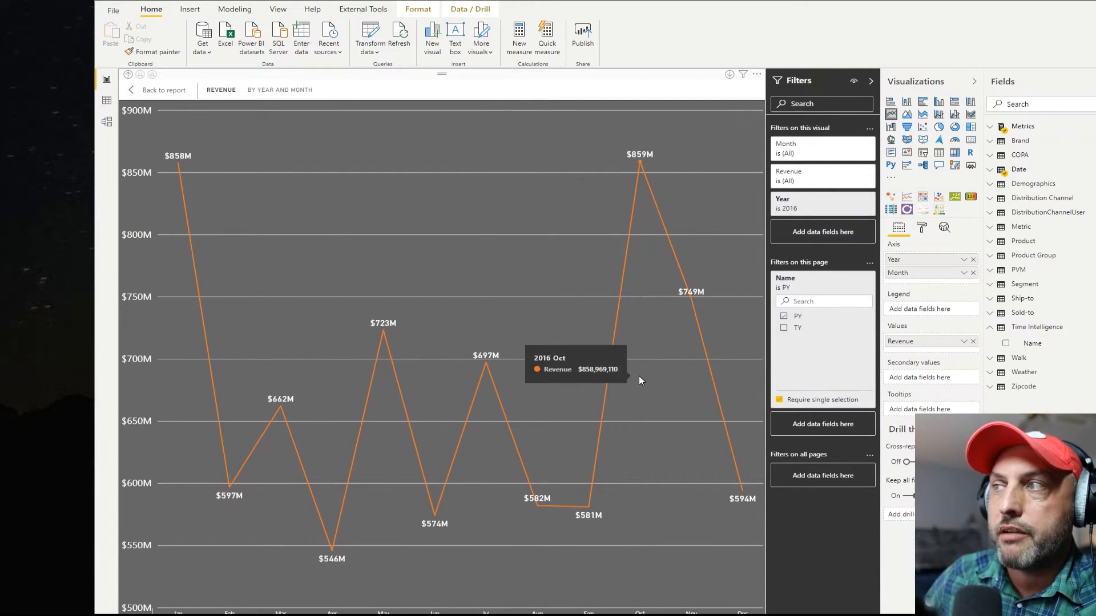
mouse_move(627, 394)
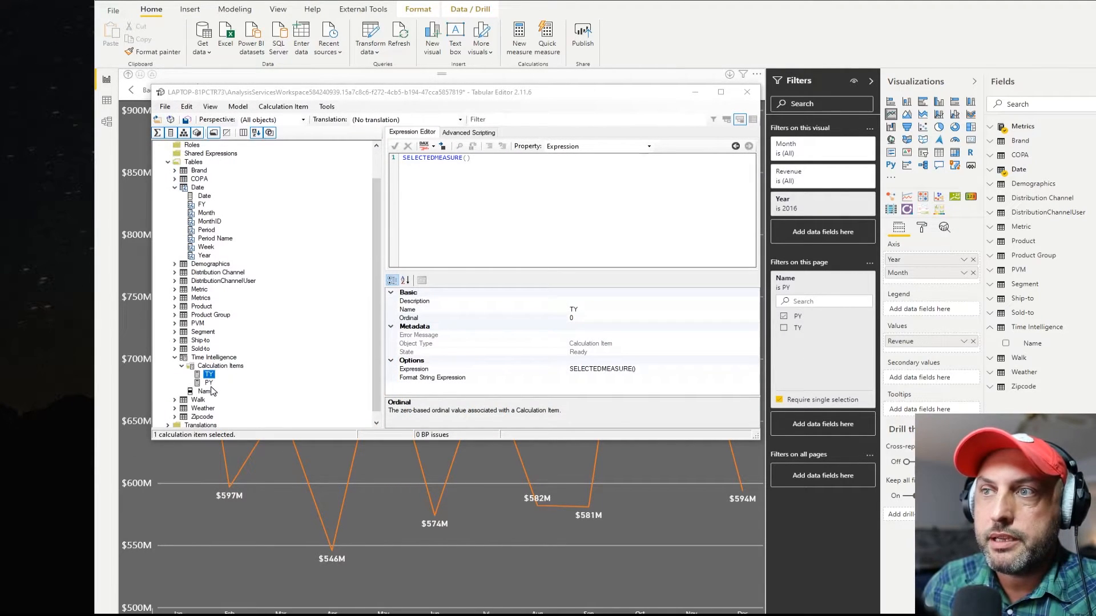
Drag the TY and PY calculation items to reorder them in the model tree
click(208, 382)
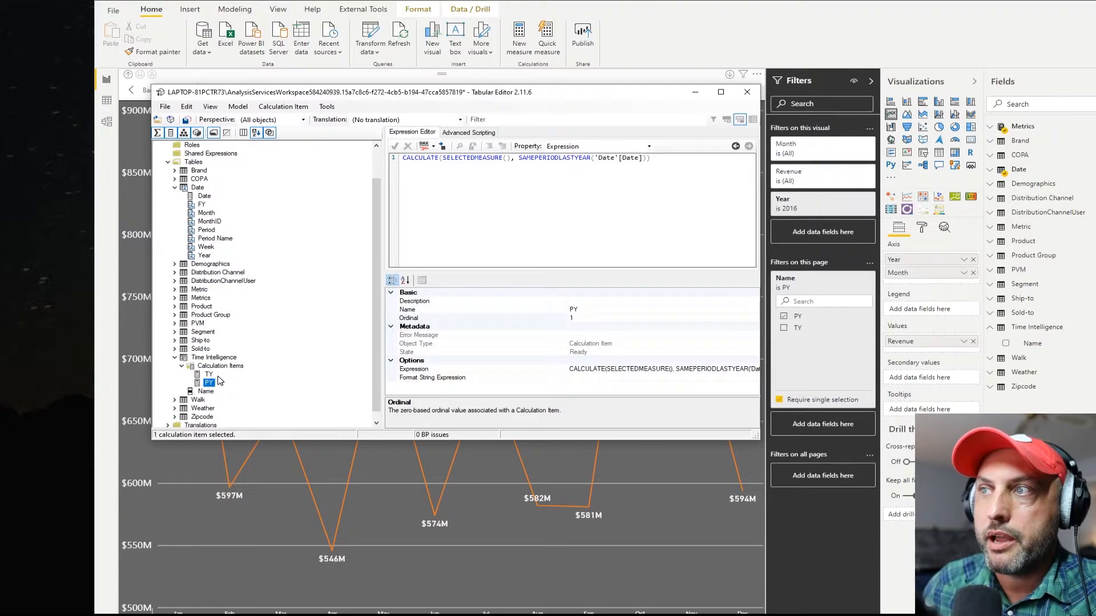
click(209, 375)
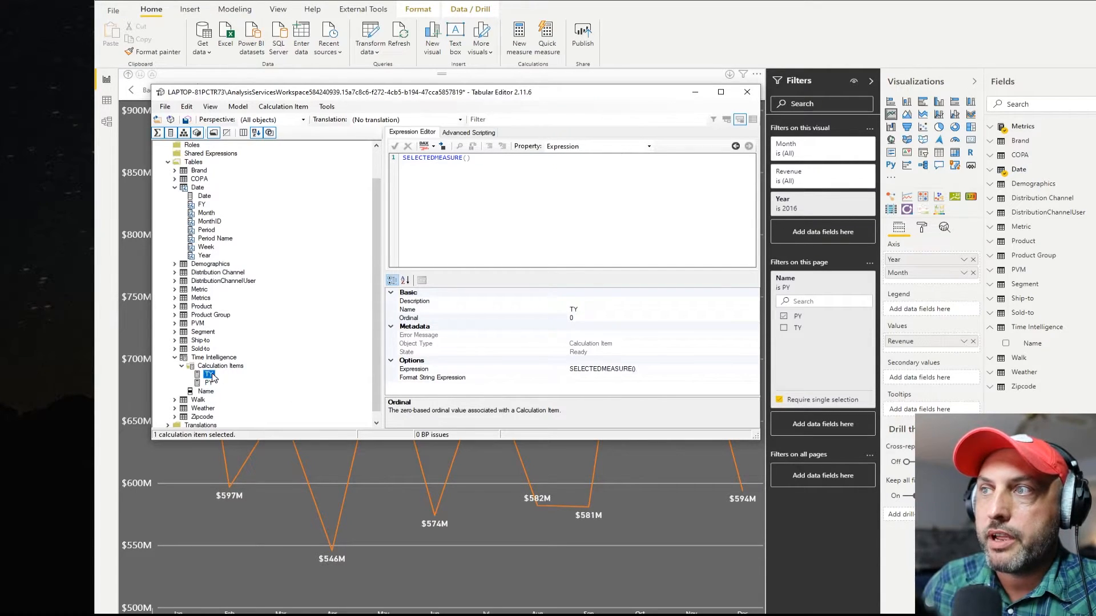
click(208, 382)
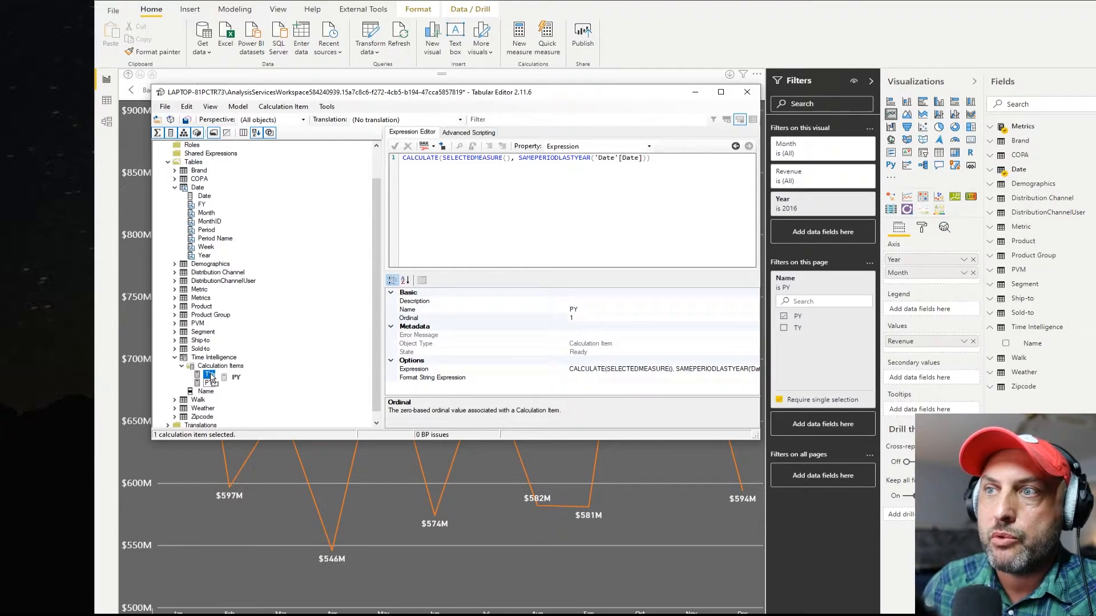
click(209, 374)
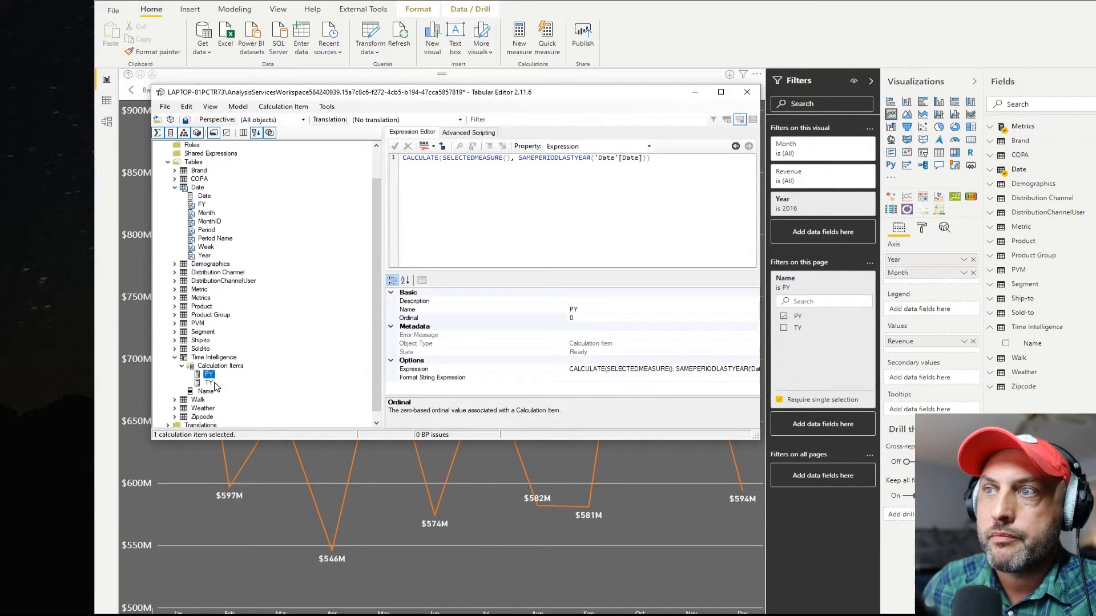
click(208, 383)
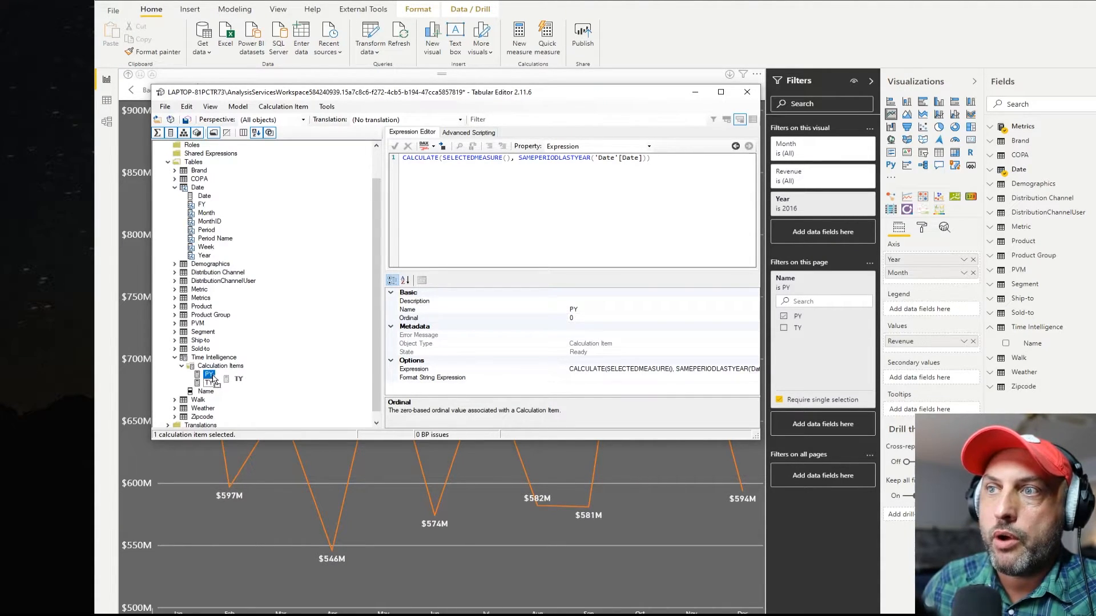
click(209, 374)
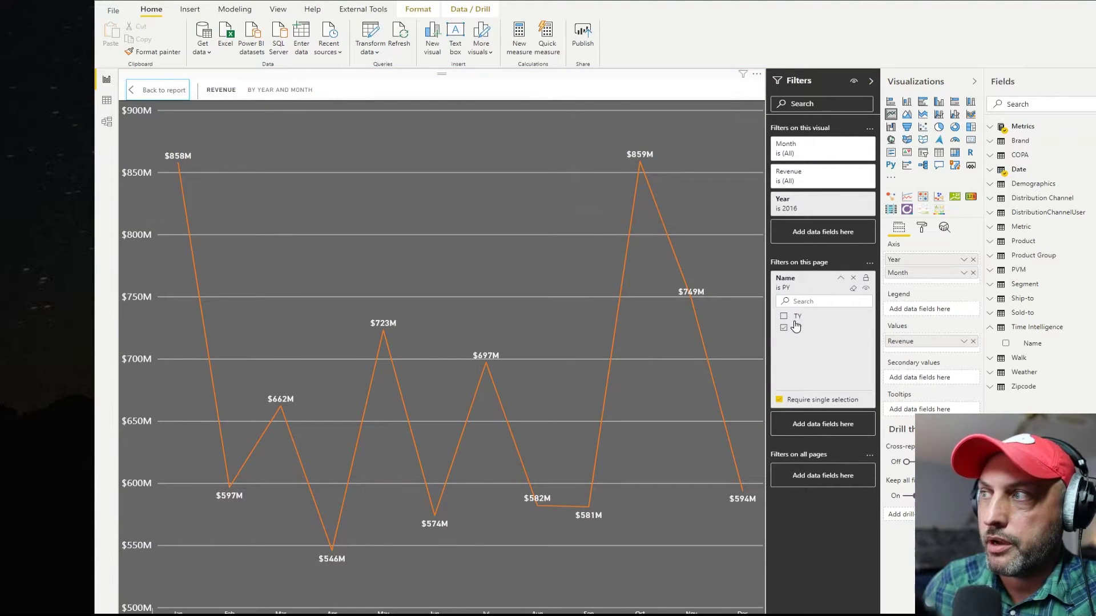
Untick PY in the Name page filter, toggling it back on, then off again
click(784, 328)
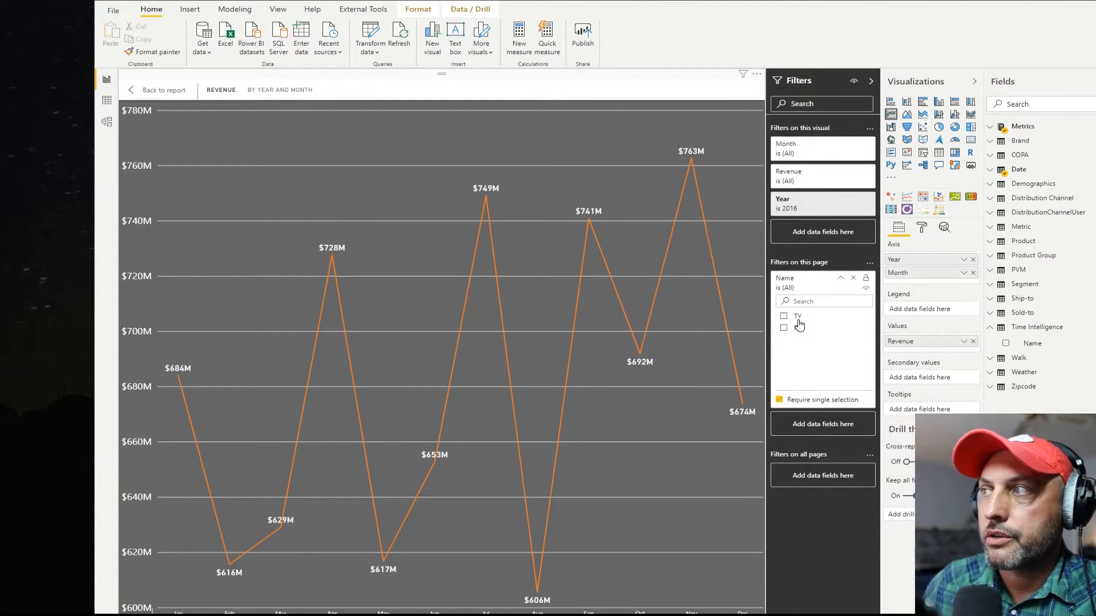
mouse_move(799, 319)
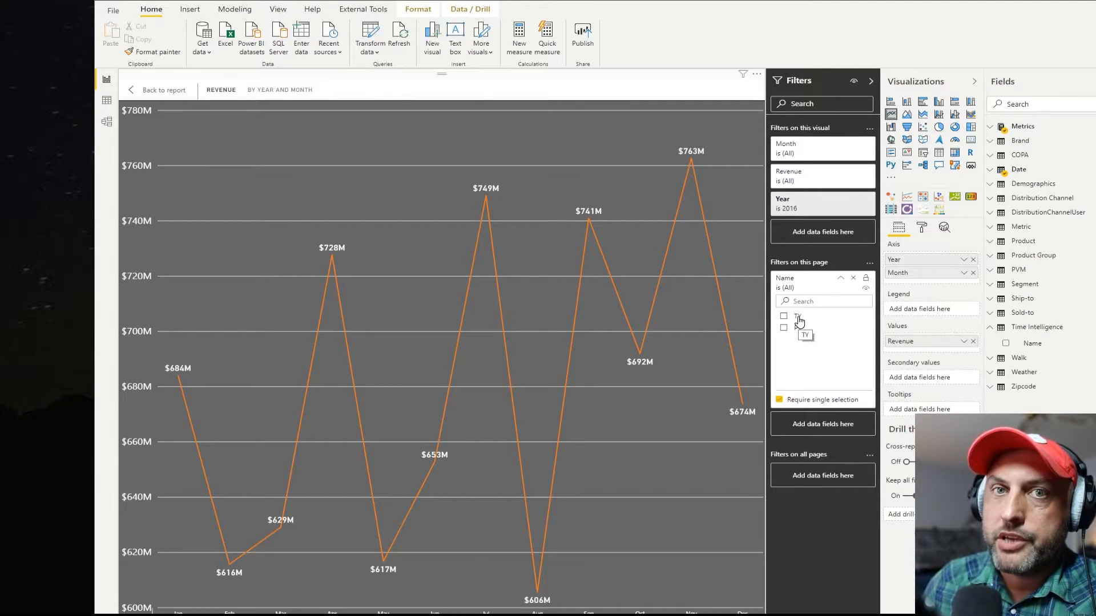
click(783, 327)
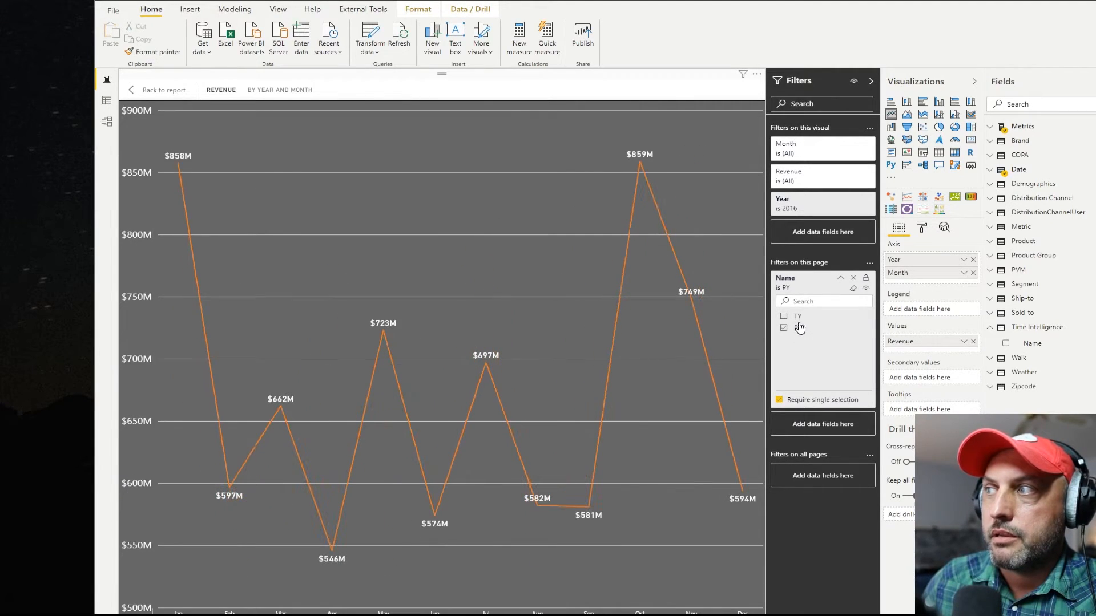
click(783, 316)
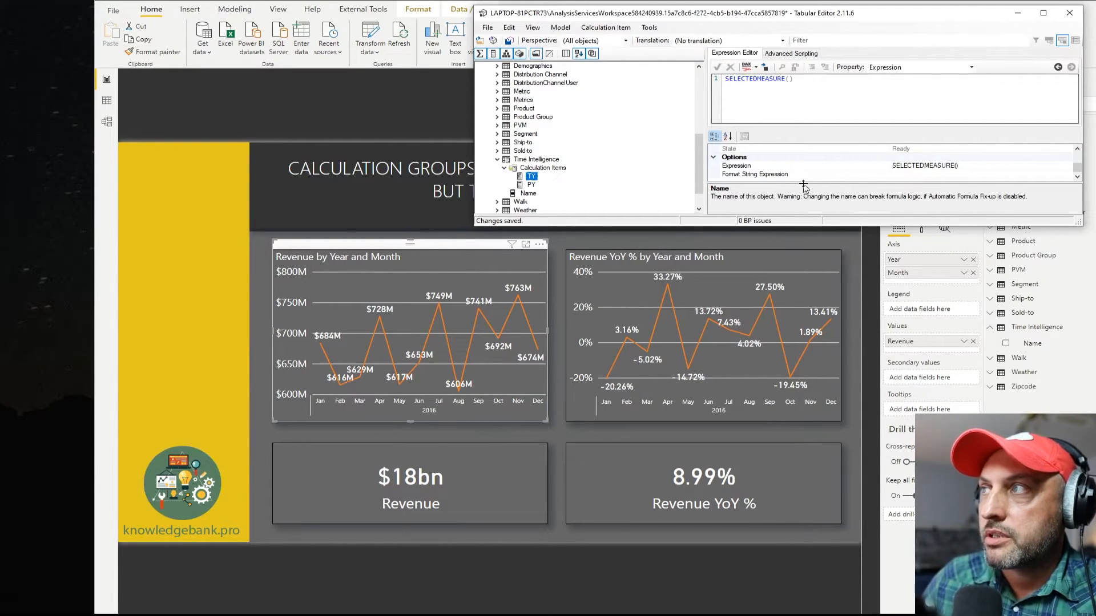
Select the TY item's Format String Expression property and begin editing its value
click(754, 174)
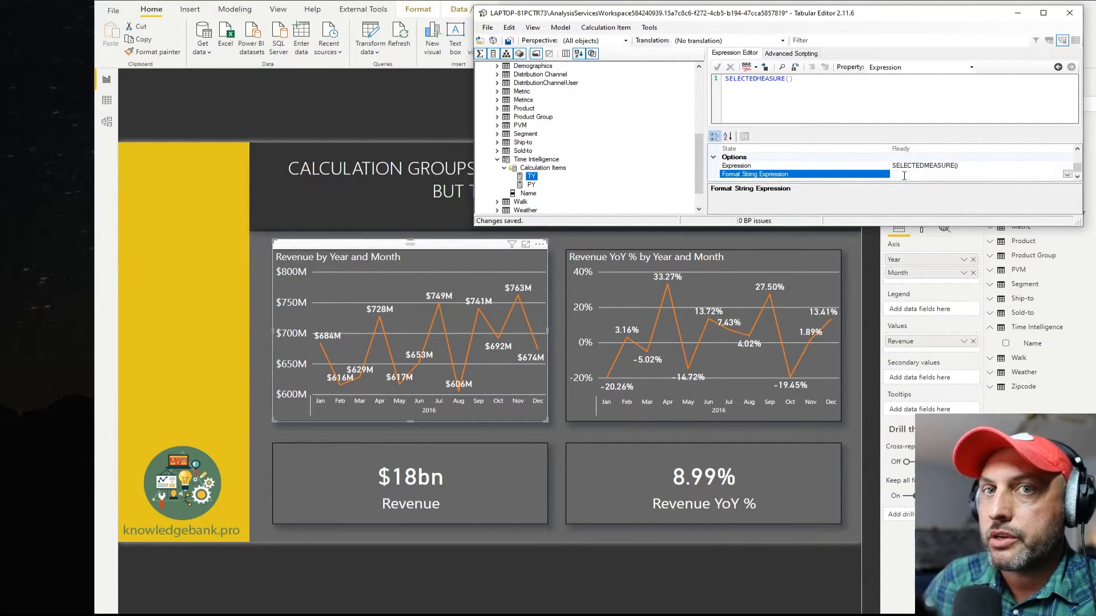
click(901, 174)
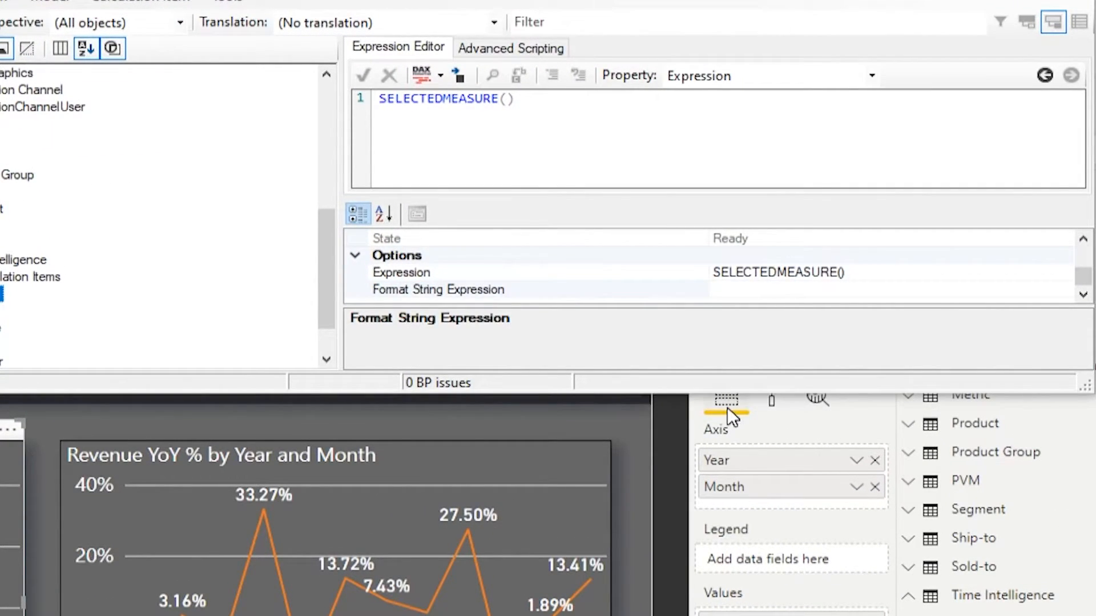
click(439, 289)
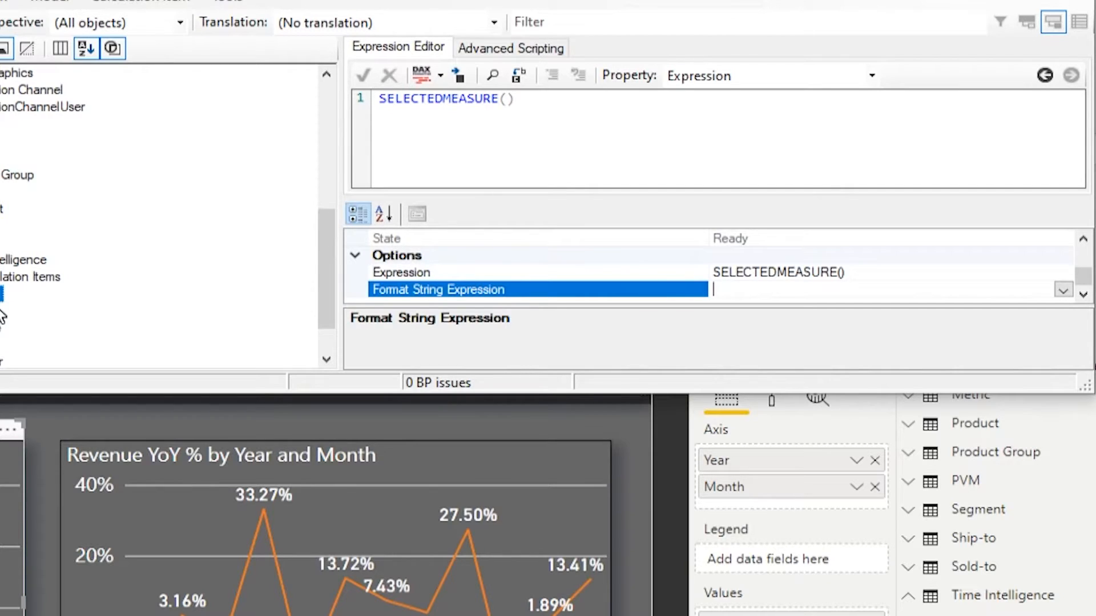
mouse_move(40, 307)
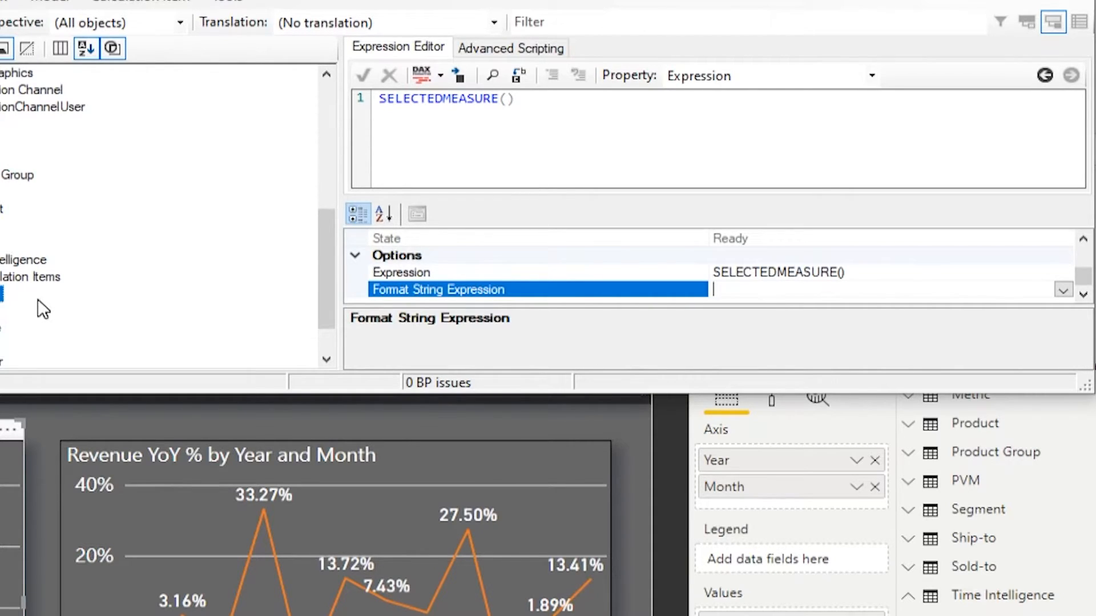
mouse_move(27, 296)
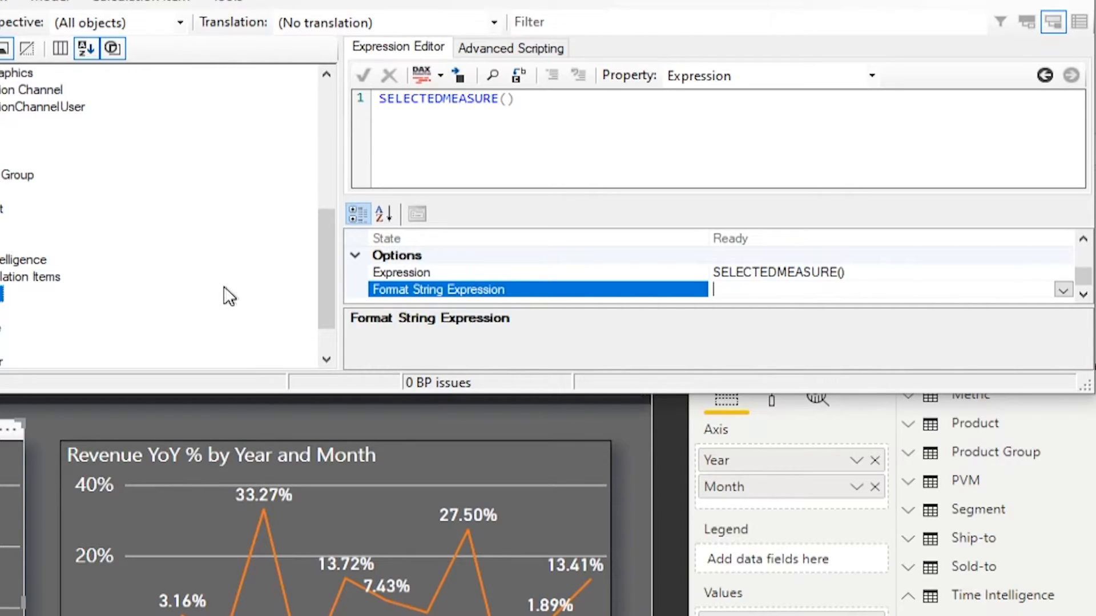
mouse_move(9, 310)
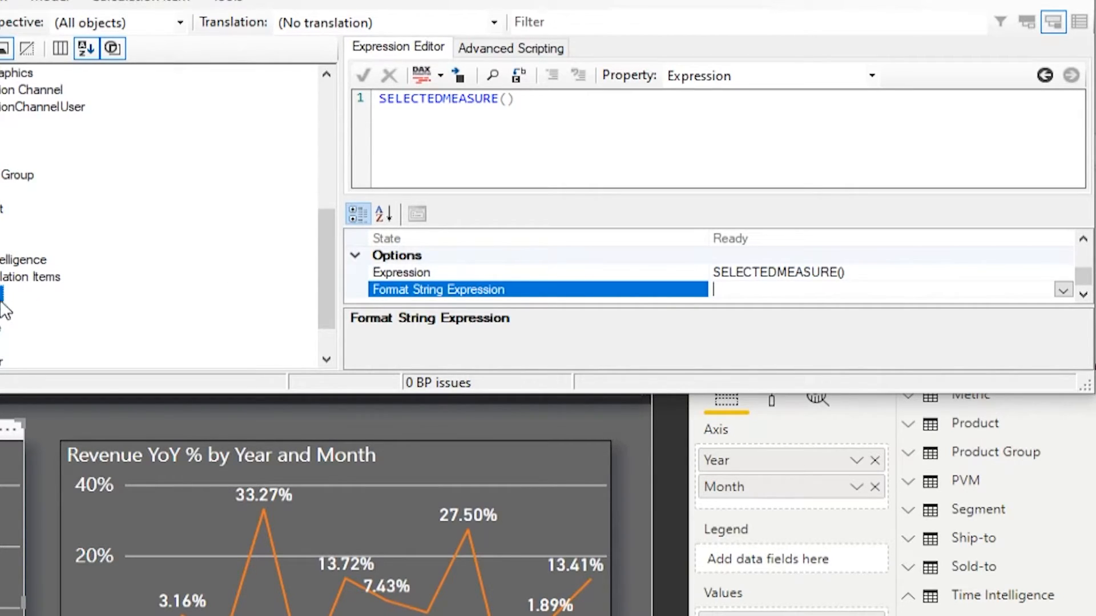
mouse_move(7, 330)
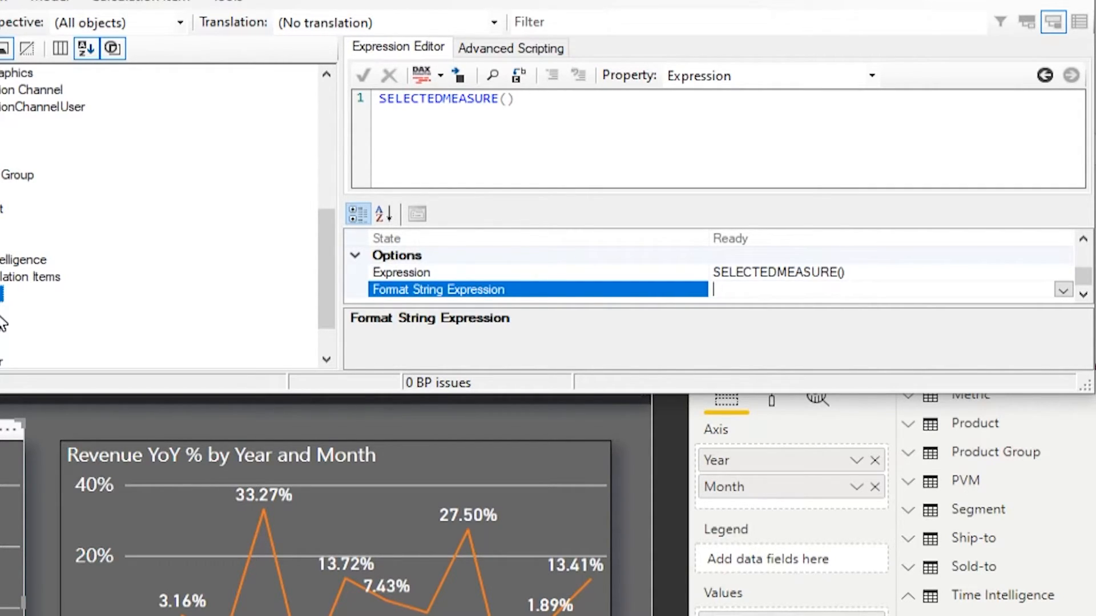
mouse_move(20, 319)
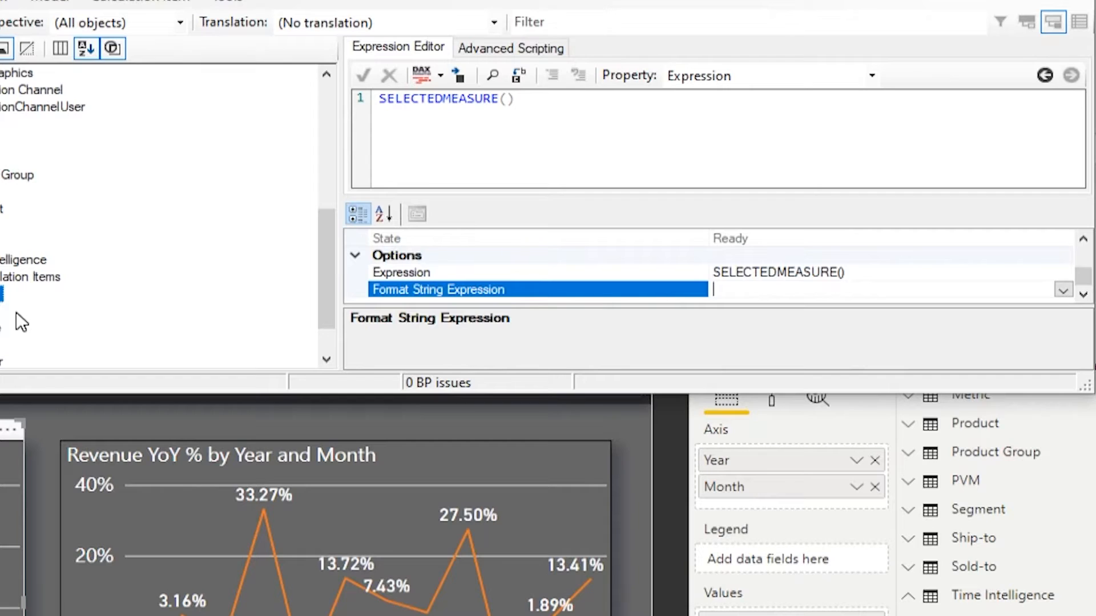
mouse_move(165, 347)
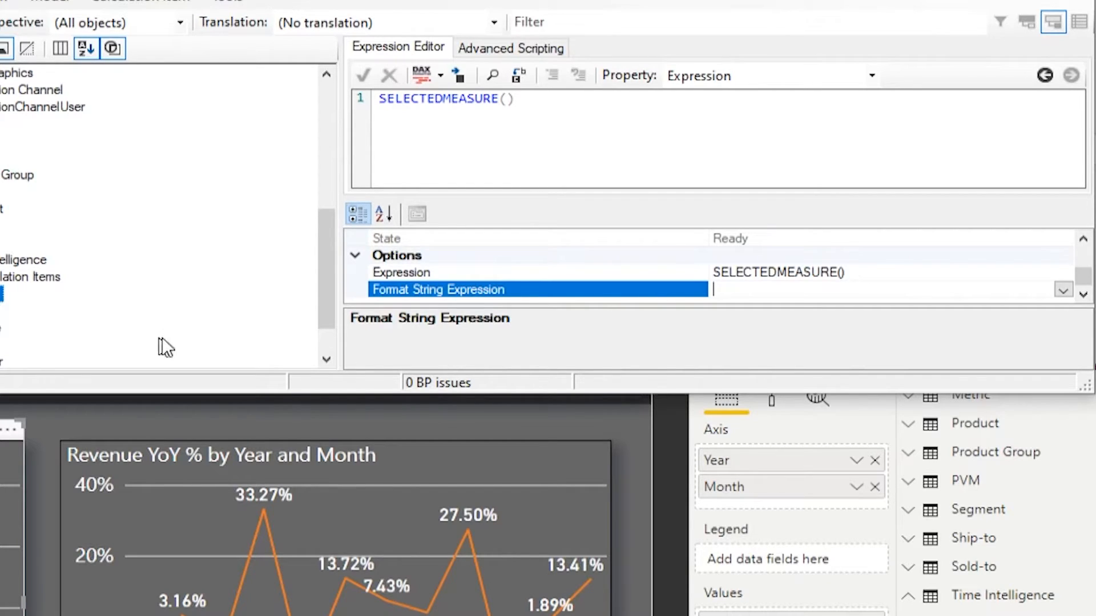
mouse_move(439, 429)
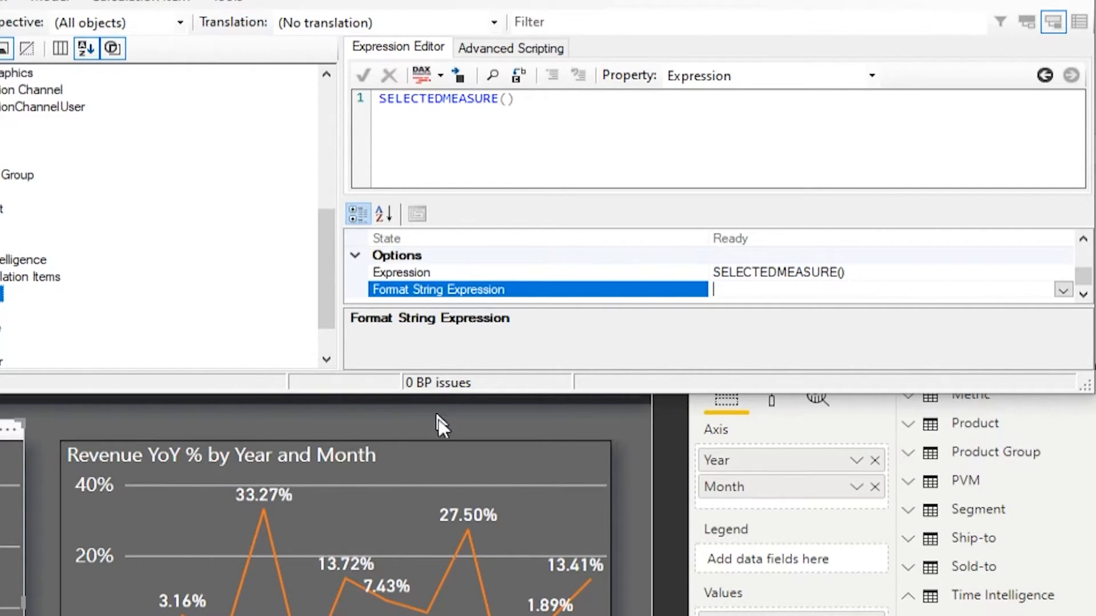
mouse_move(440, 426)
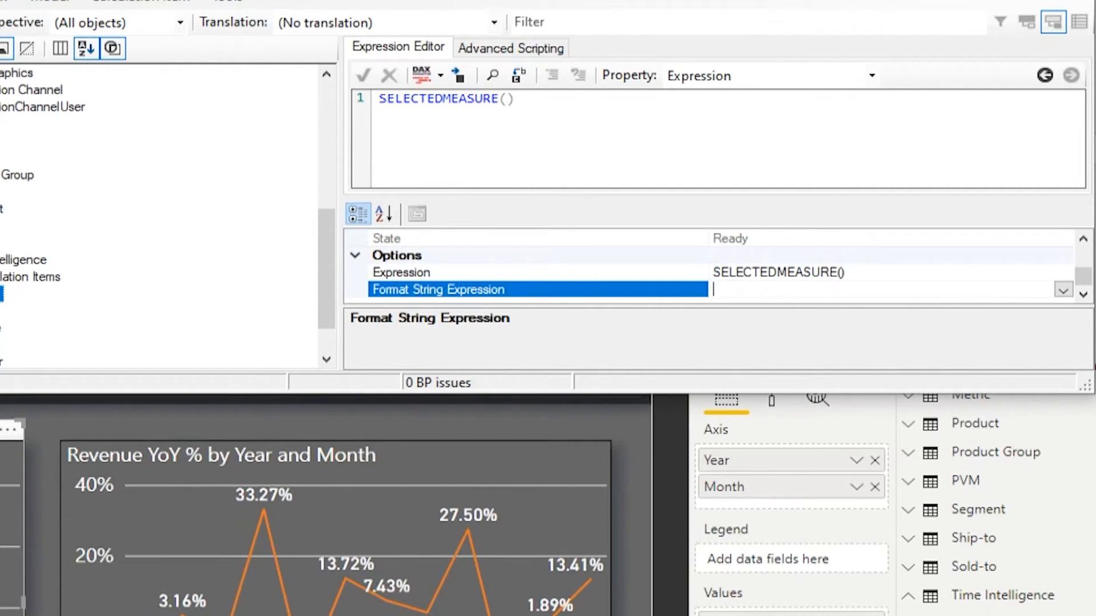
mouse_move(566, 498)
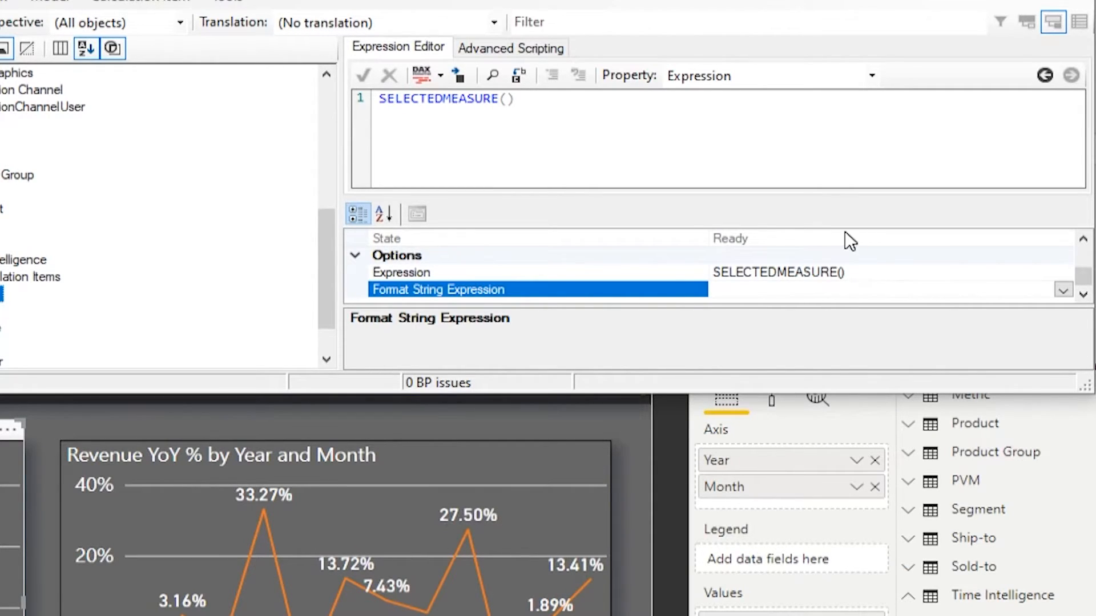
mouse_move(756, 292)
text(SELECTEDMEASUREFORMATSTRING())
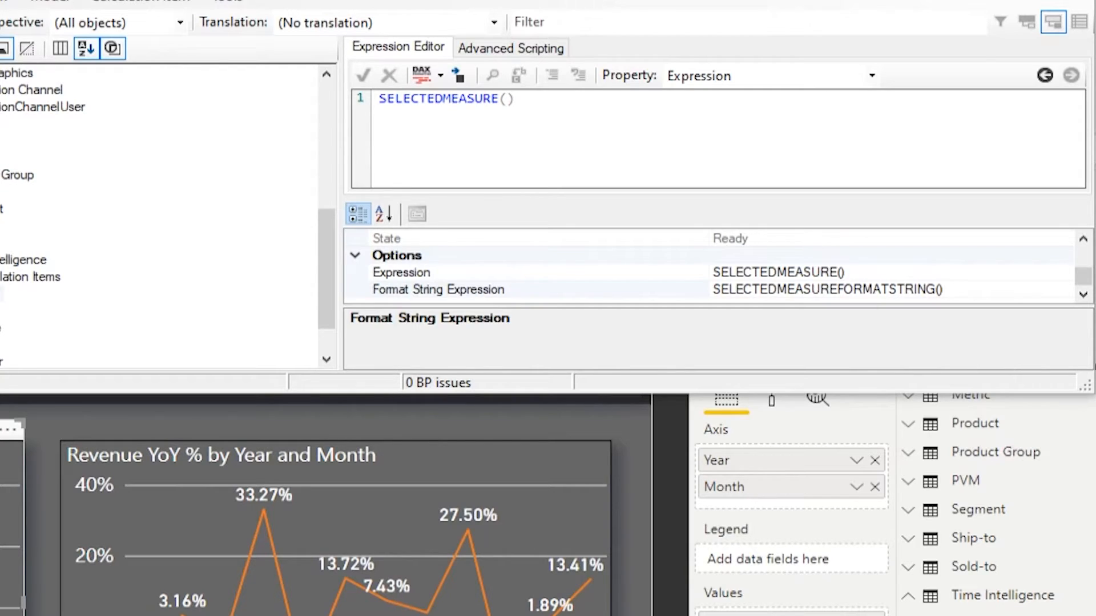
Enter SELECTEDMEASUREFORMATSTRING() as TY's Format String Expression and save the model
click(438, 289)
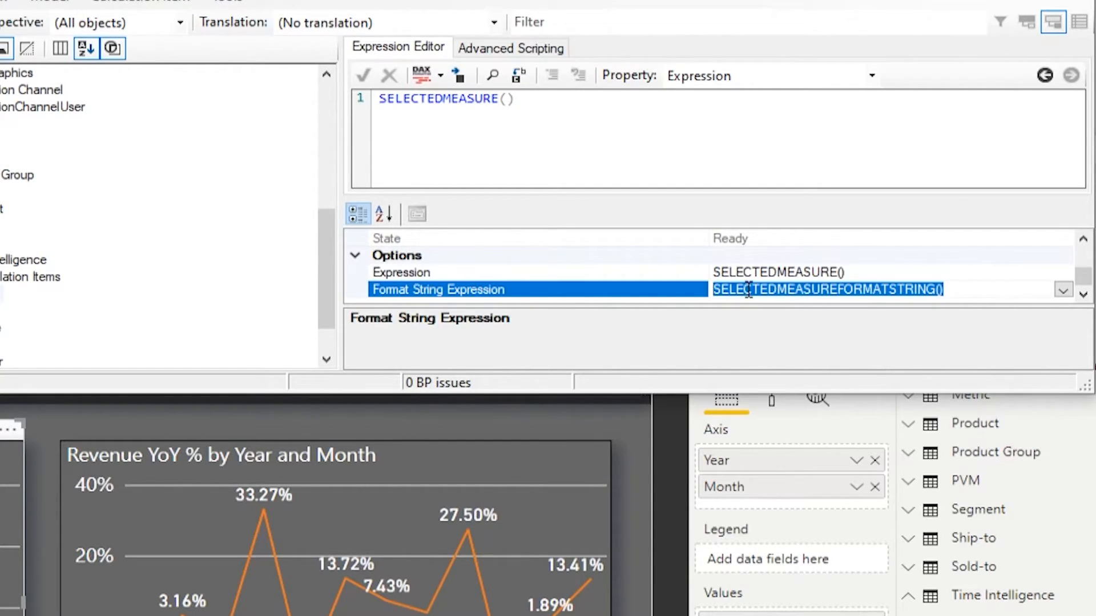
click(970, 289)
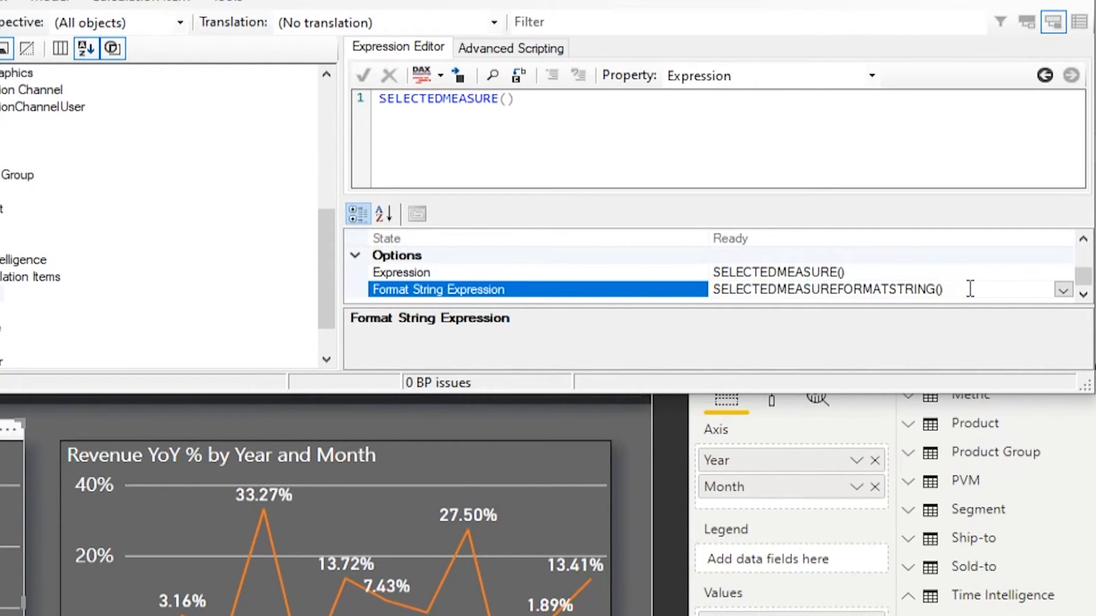
click(966, 289)
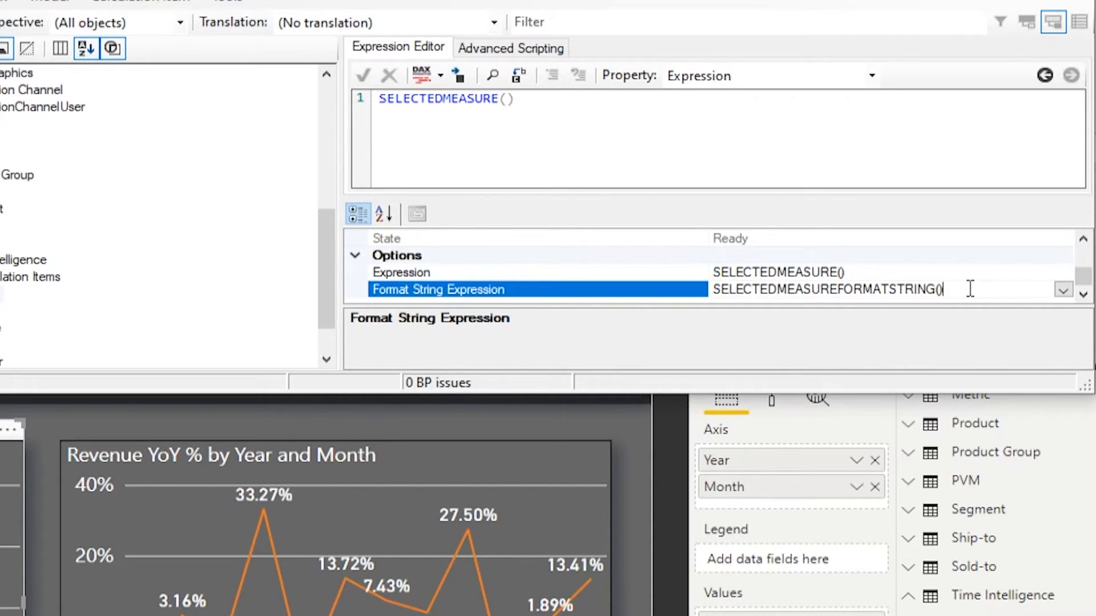
mouse_move(919, 290)
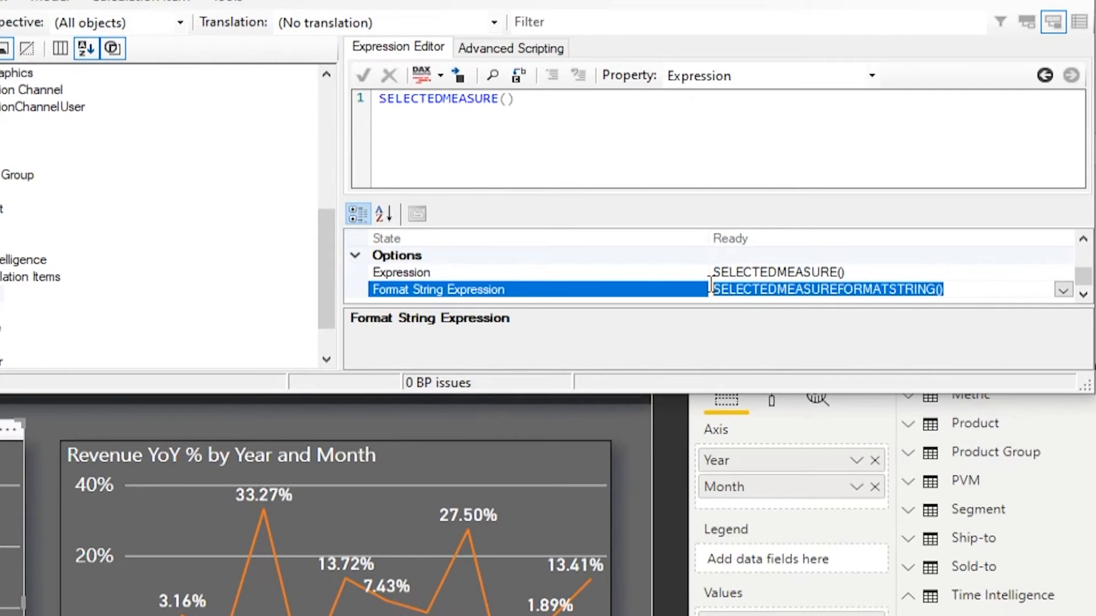
mouse_move(816, 314)
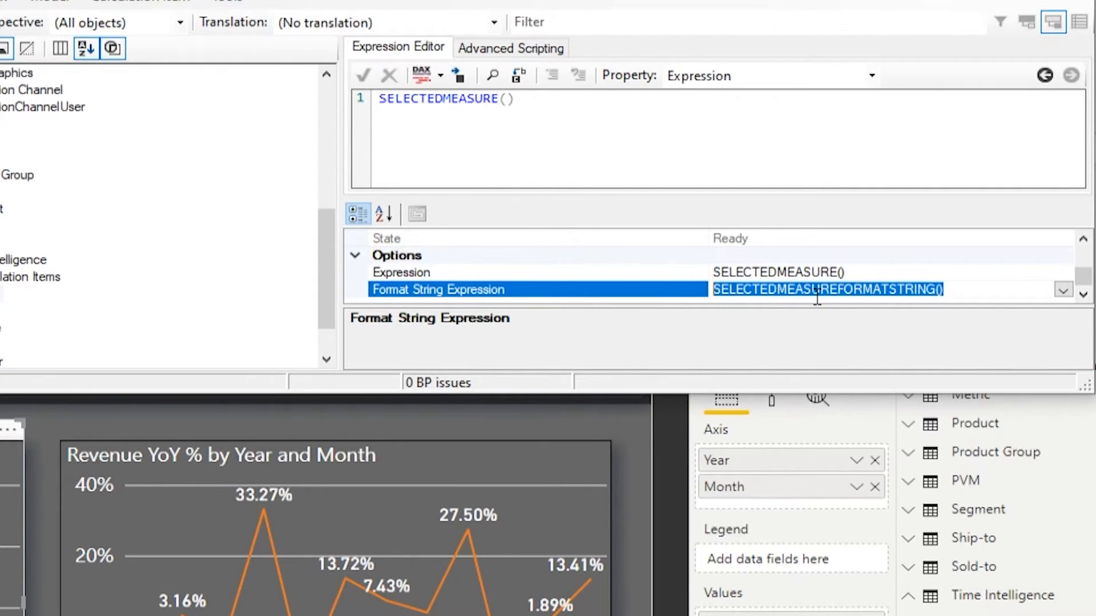
mouse_move(806, 299)
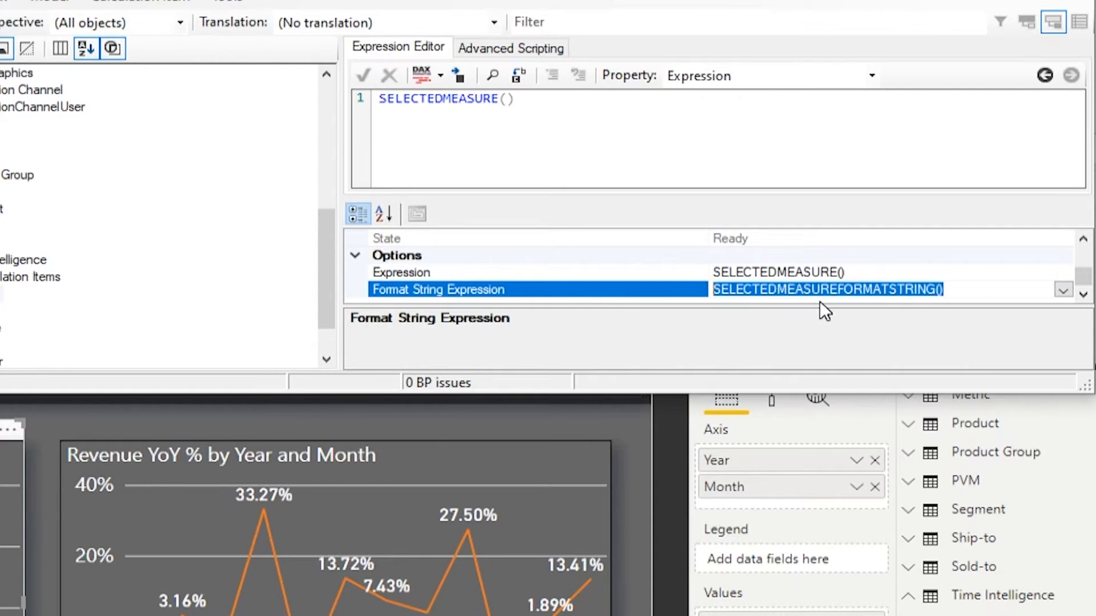
mouse_move(624, 303)
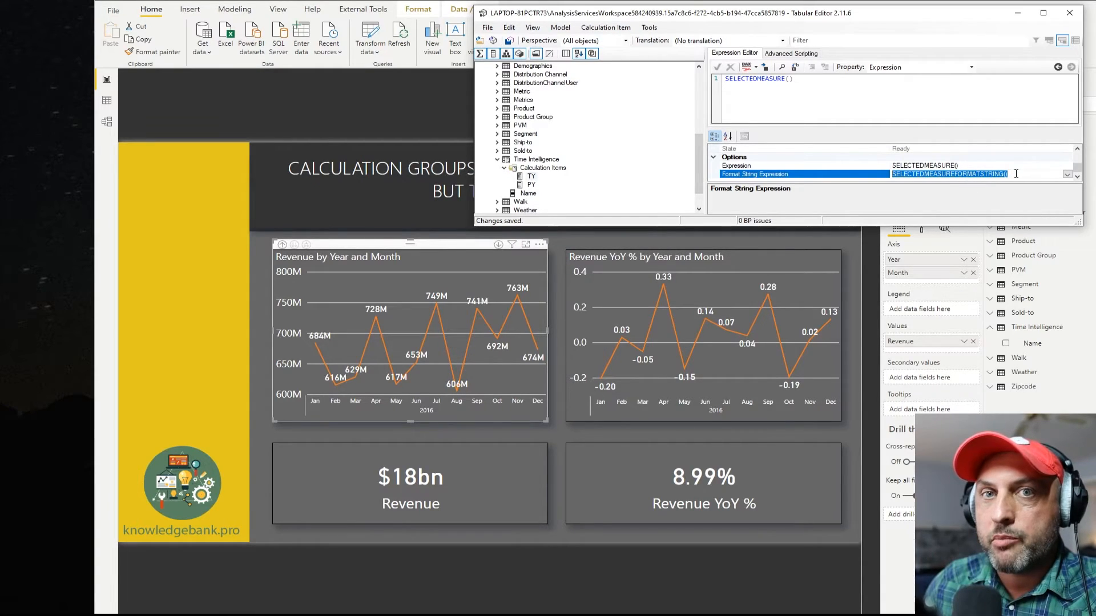
Bring Power BI Desktop to the front to view the unformatted charts
click(754, 174)
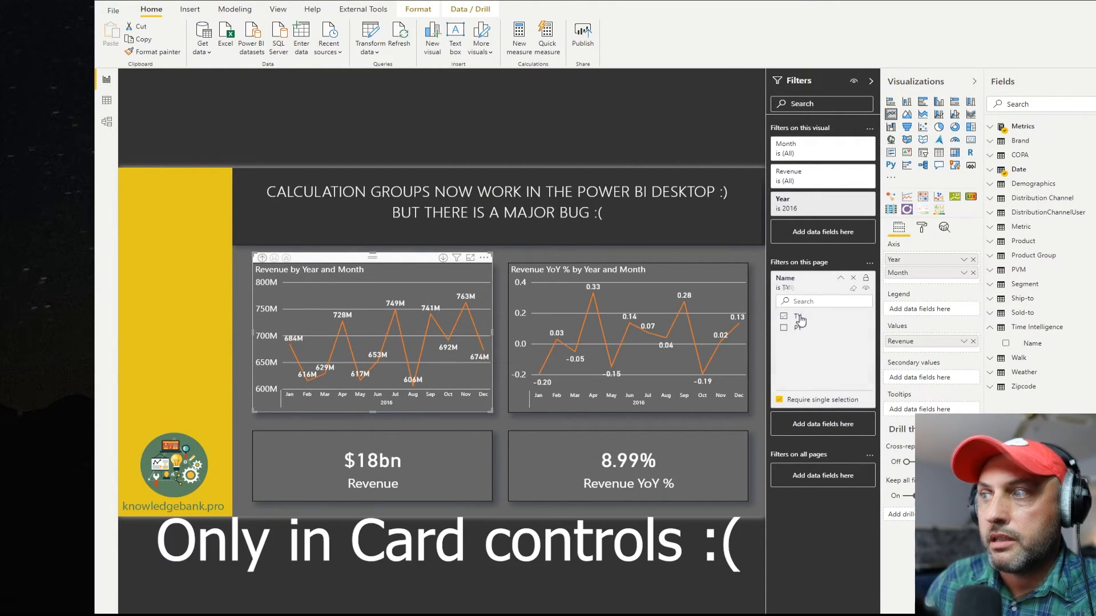
Select the Revenue by Year and Month chart to inspect its plain values
click(783, 327)
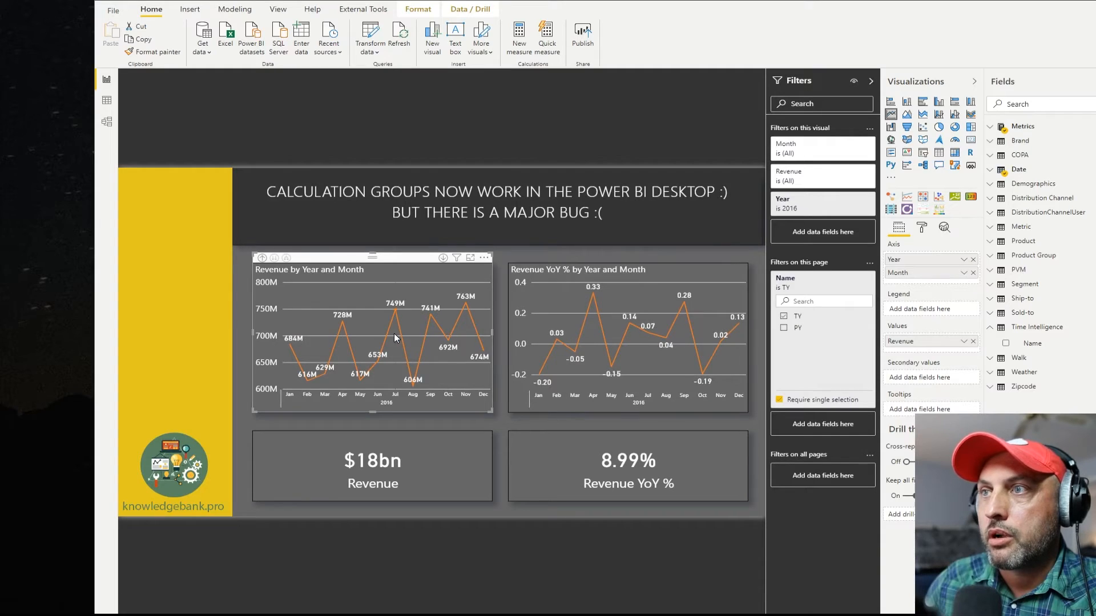
mouse_move(604, 341)
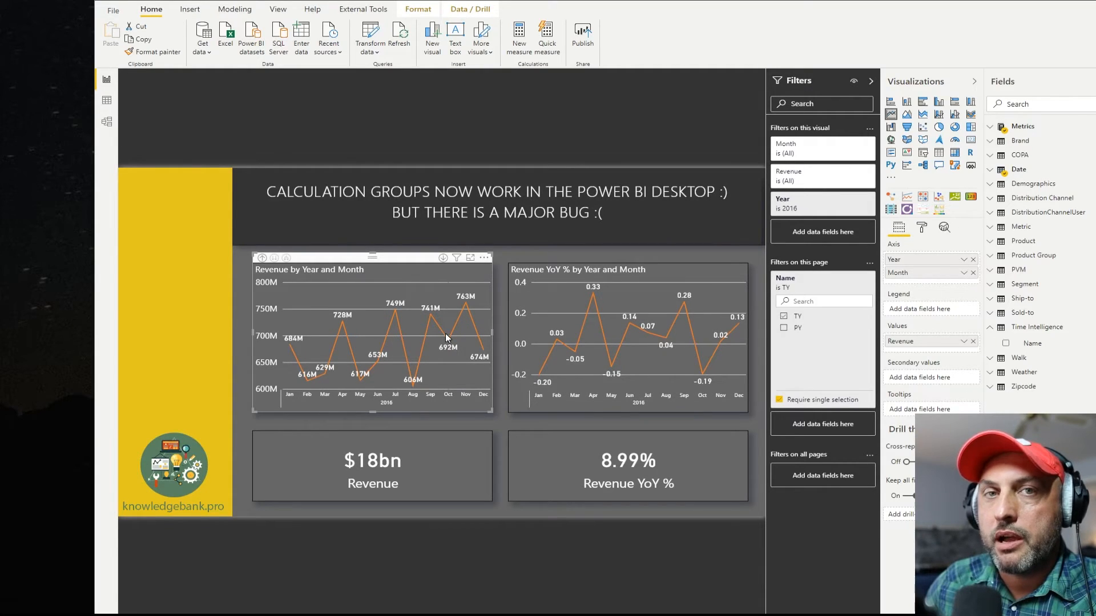
mouse_move(366, 291)
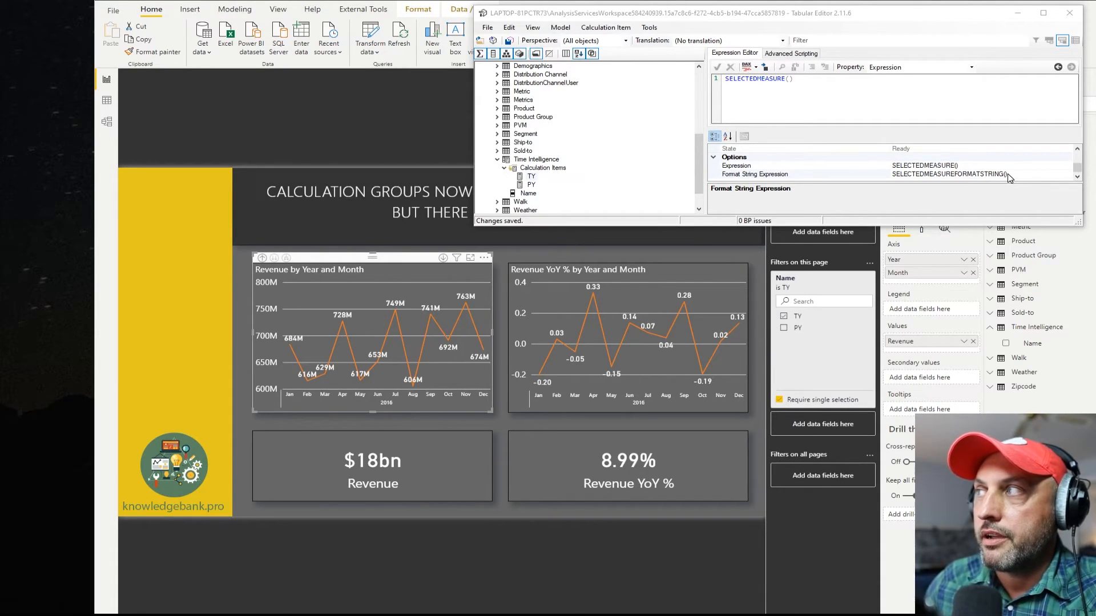
Begin editing TY's Format String Expression value to clear SELECTEDMEASUREFORMATSTRING()
click(755, 174)
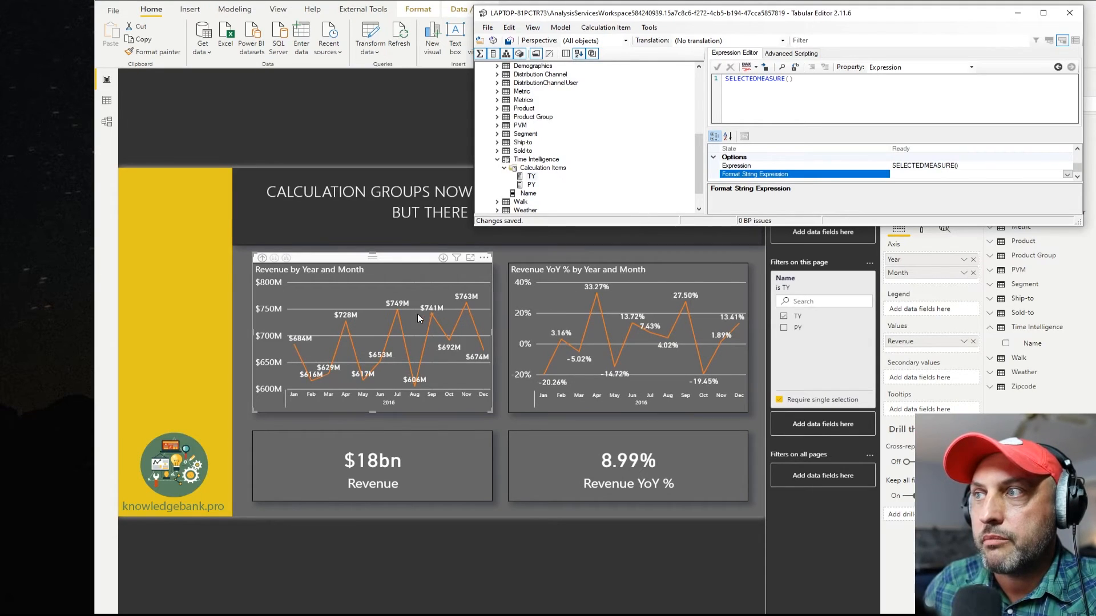
mouse_move(466, 292)
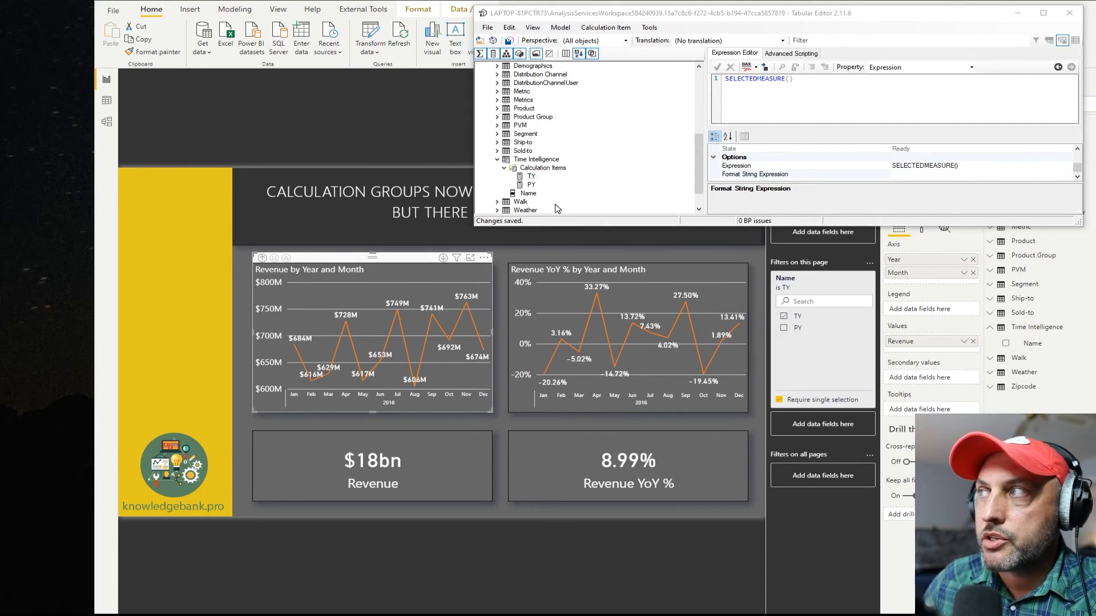
mouse_move(992, 182)
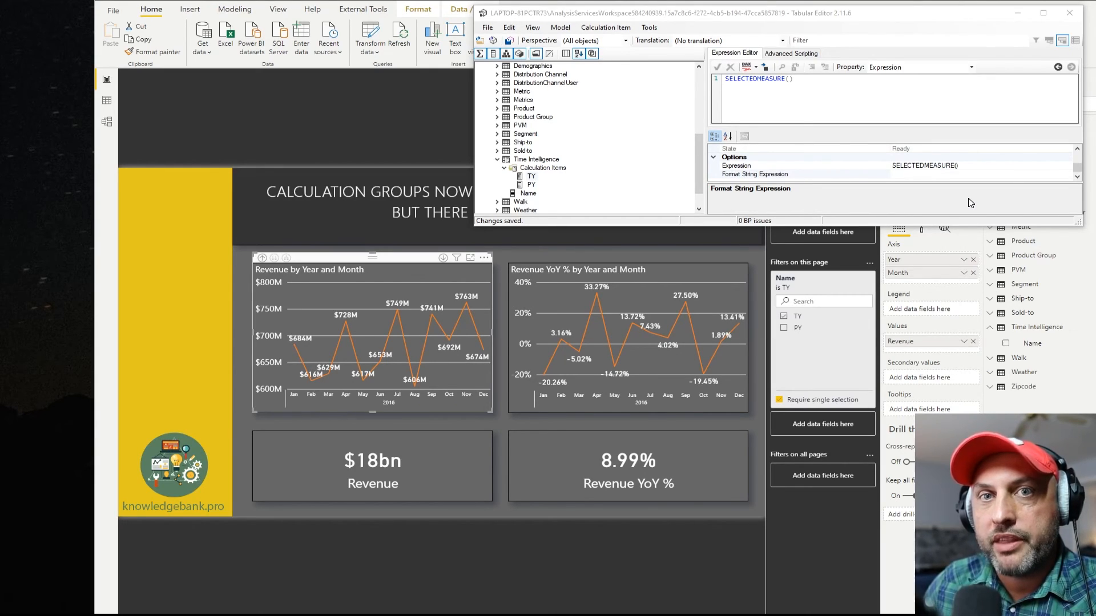
mouse_move(656, 285)
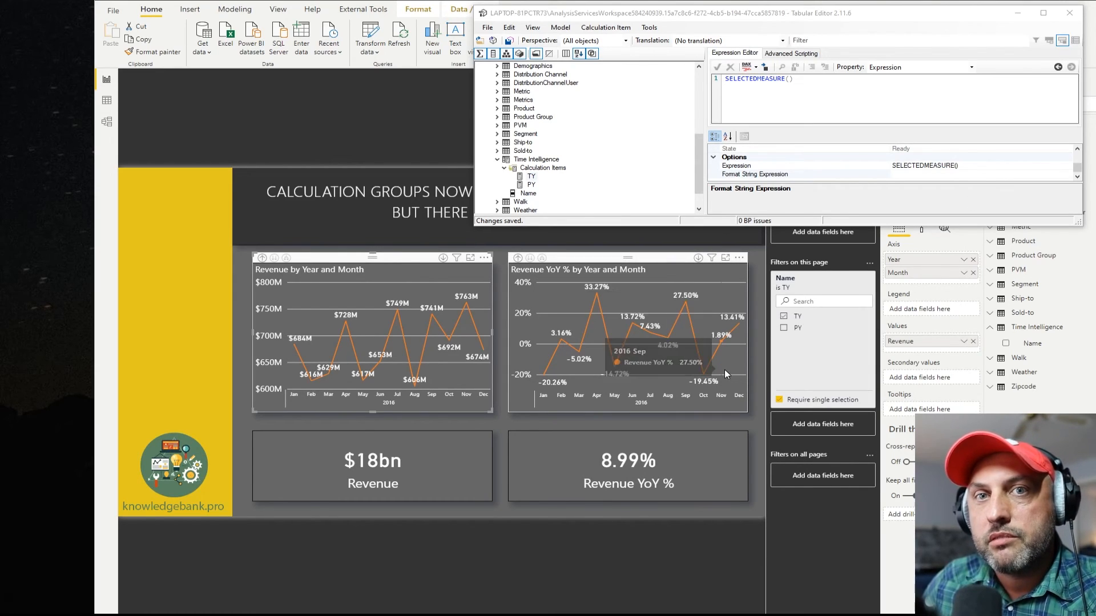
mouse_move(750, 395)
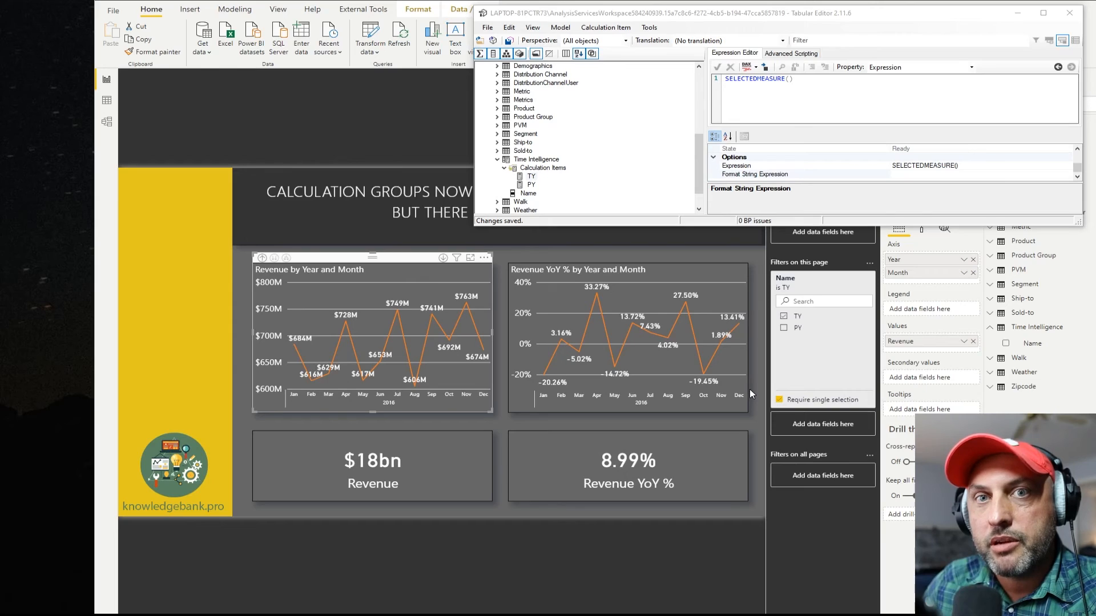
mouse_move(824, 426)
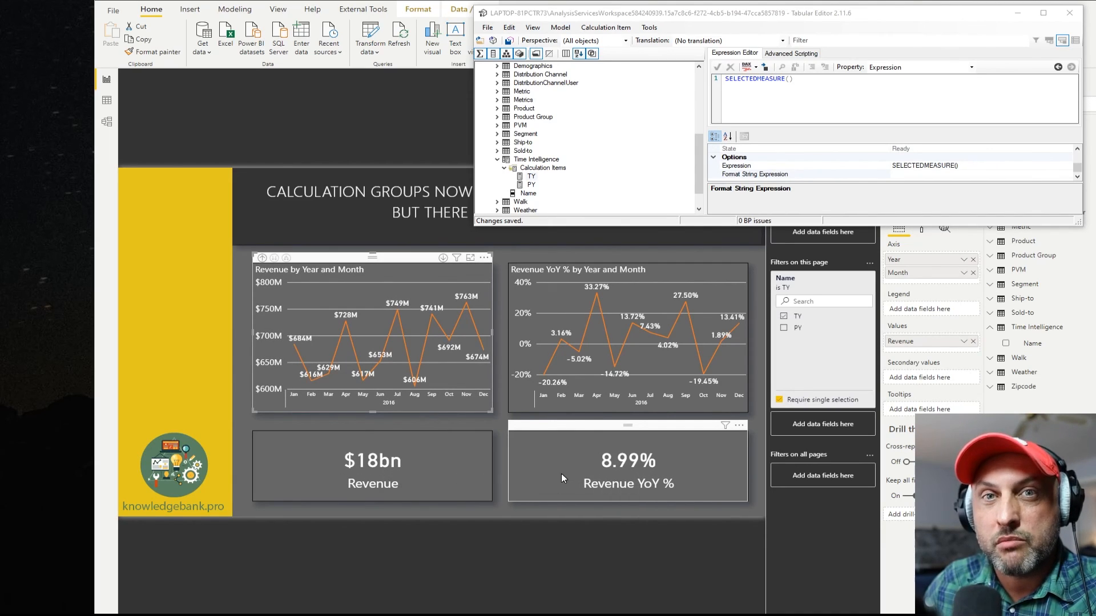
mouse_move(554, 477)
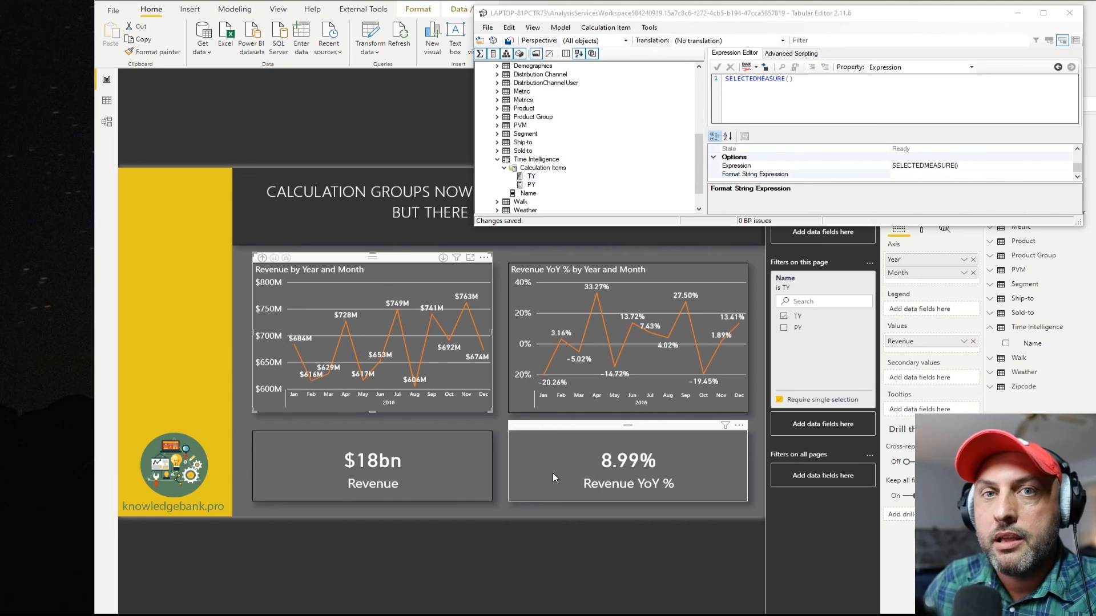